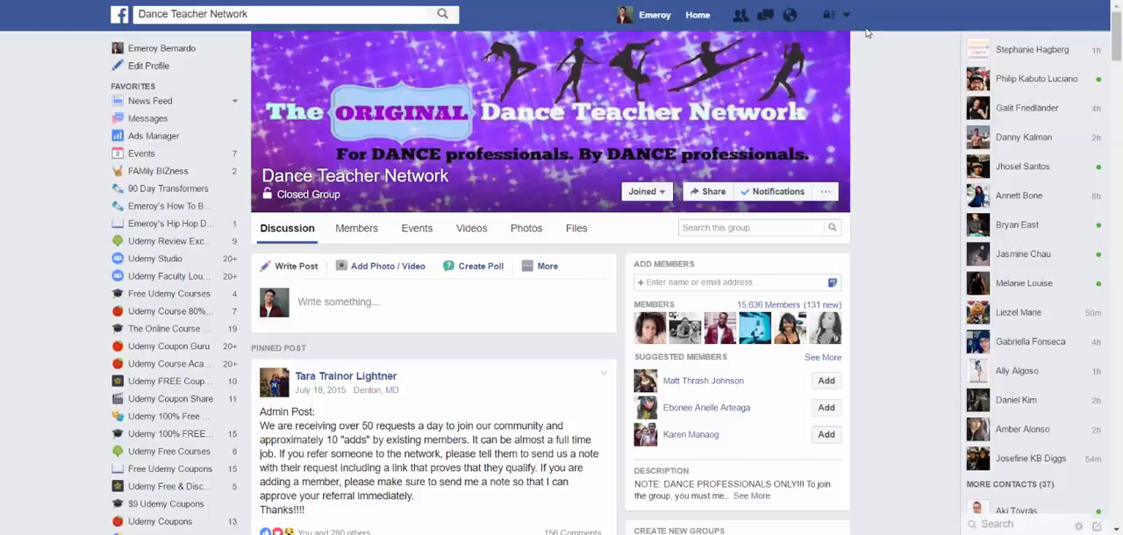
pyautogui.moveTo(860, 28)
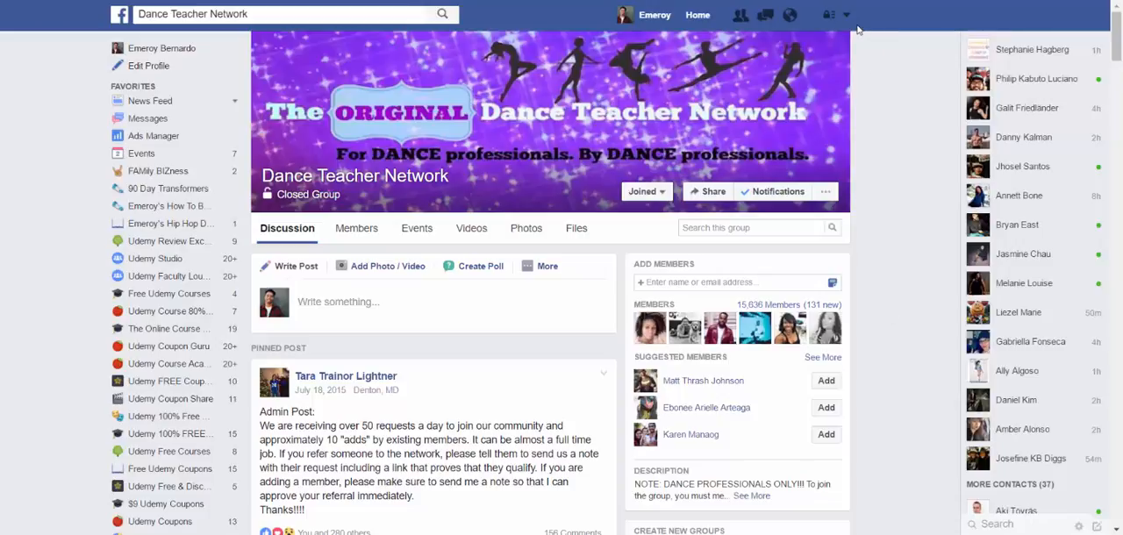
# Step: Choose Create Ads from the account menu to reach Ads Manager's objective step
pyautogui.click(845, 14)
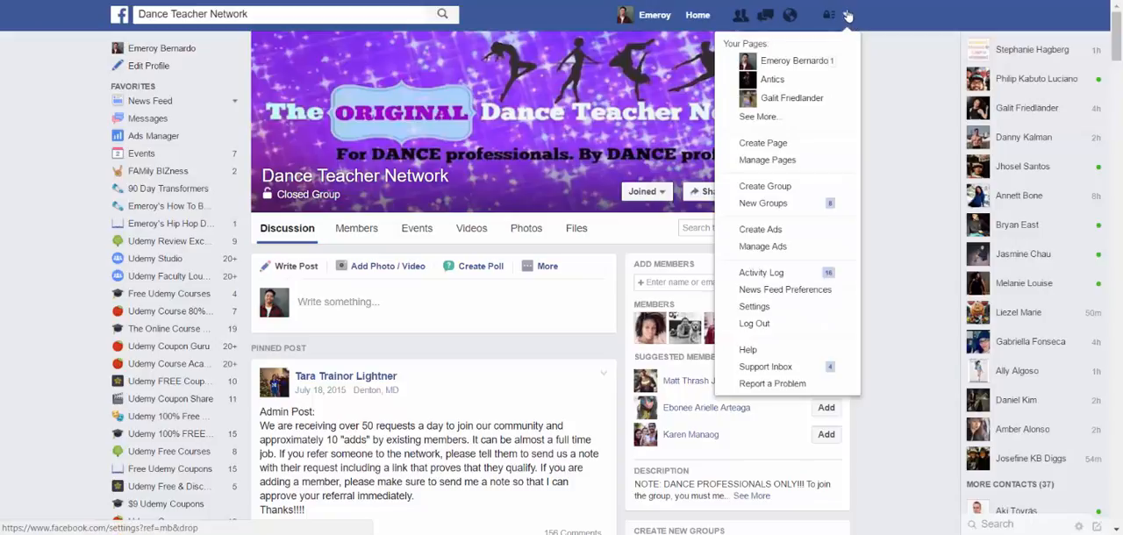
pyautogui.moveTo(785, 228)
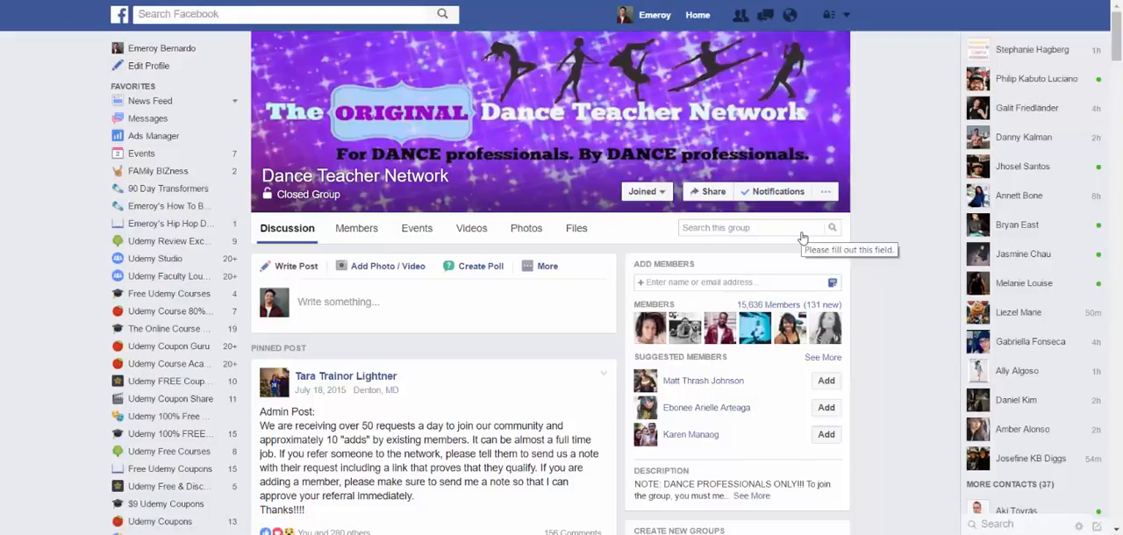
pyautogui.click(154, 135)
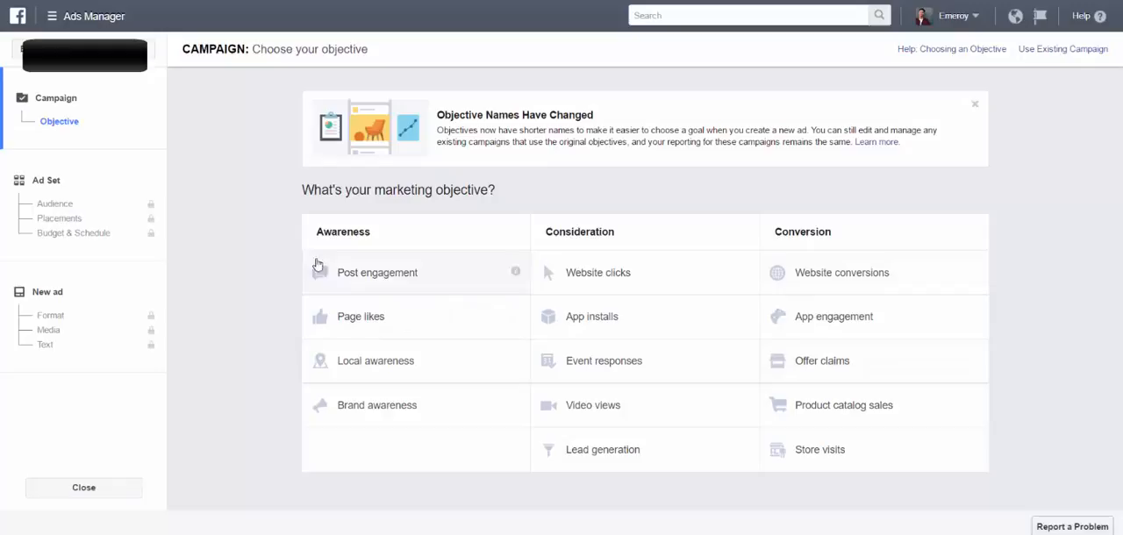
pyautogui.moveTo(783, 173)
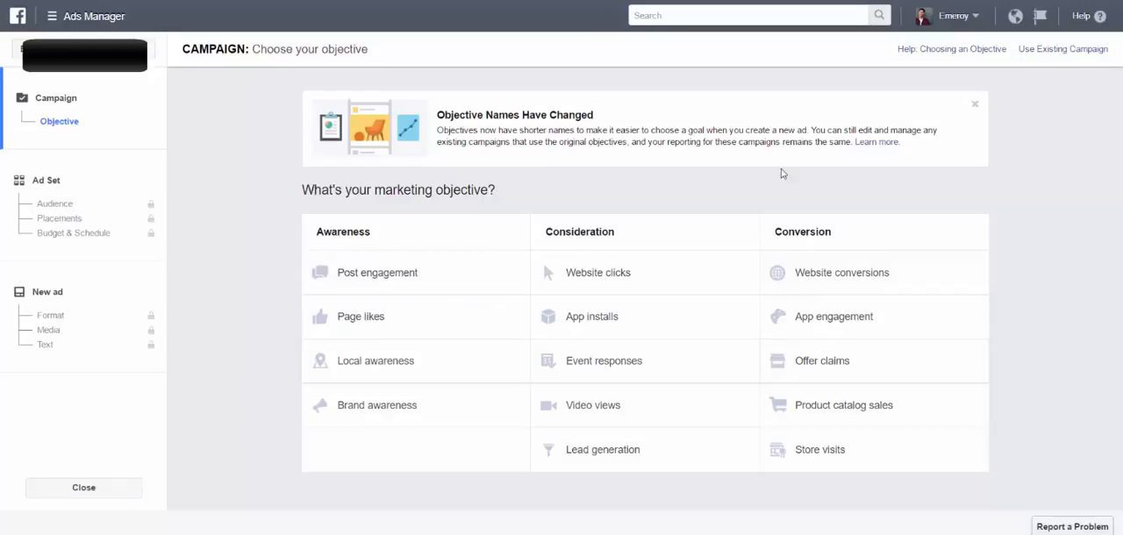
pyautogui.moveTo(491, 242)
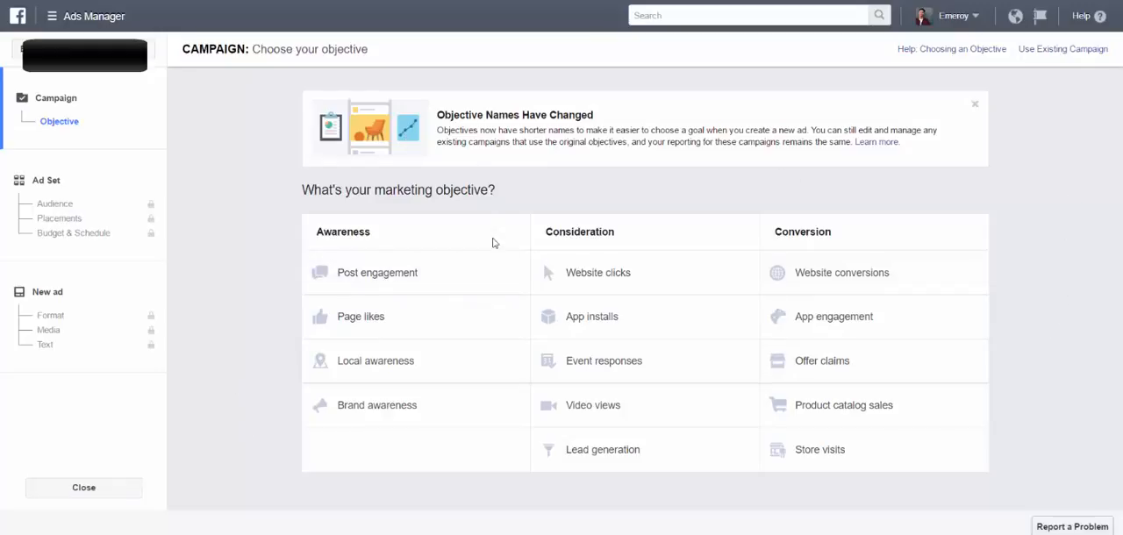
pyautogui.moveTo(432, 328)
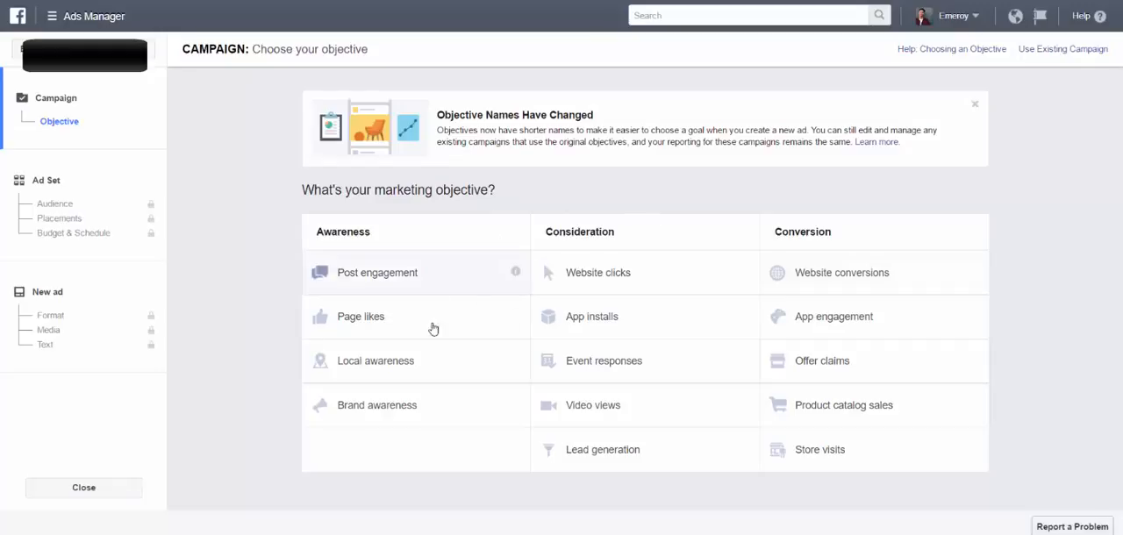
pyautogui.moveTo(612, 254)
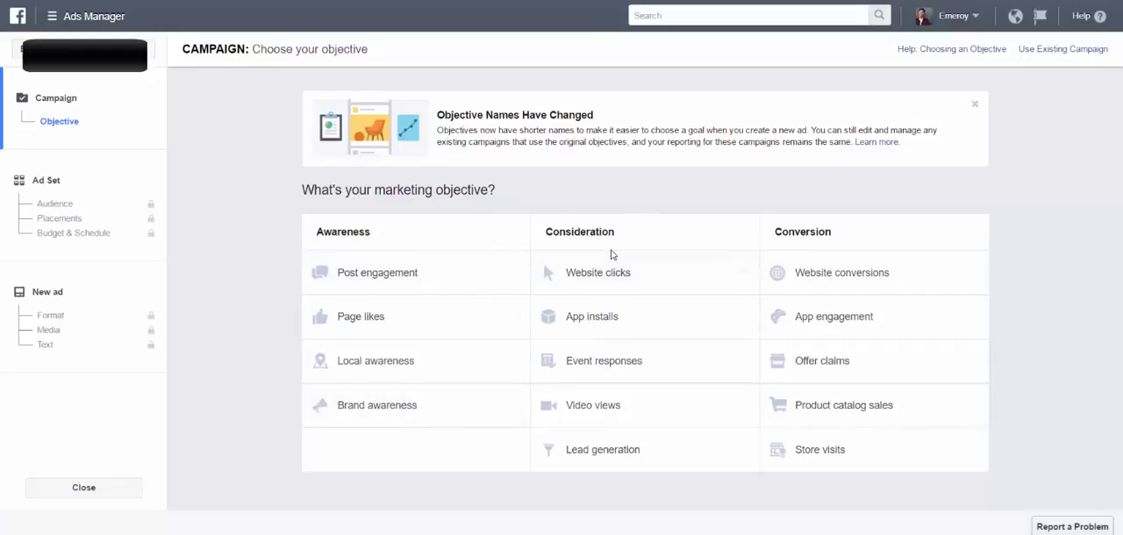
pyautogui.moveTo(558, 272)
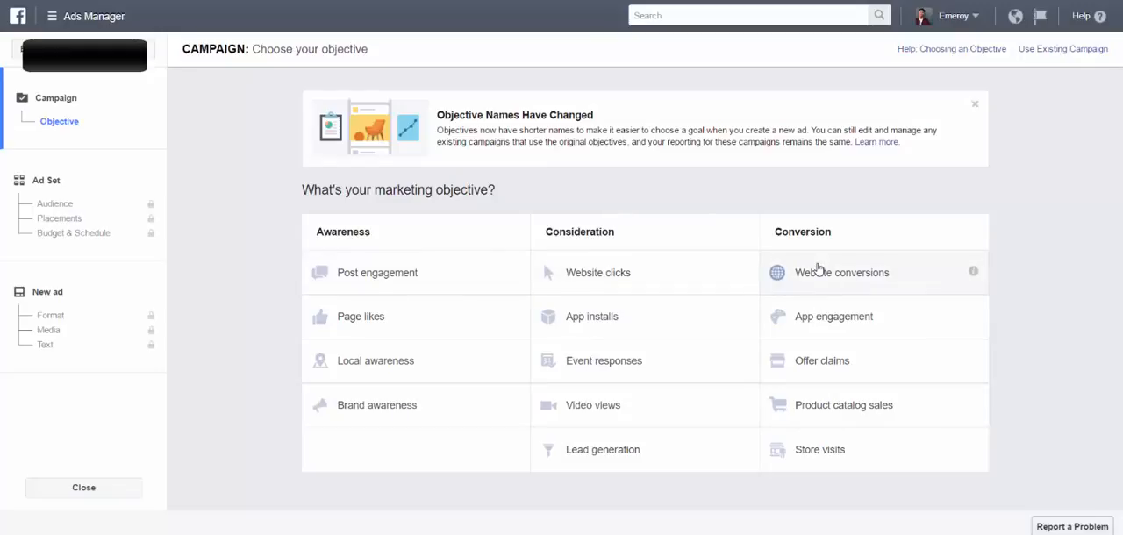
pyautogui.moveTo(586, 273)
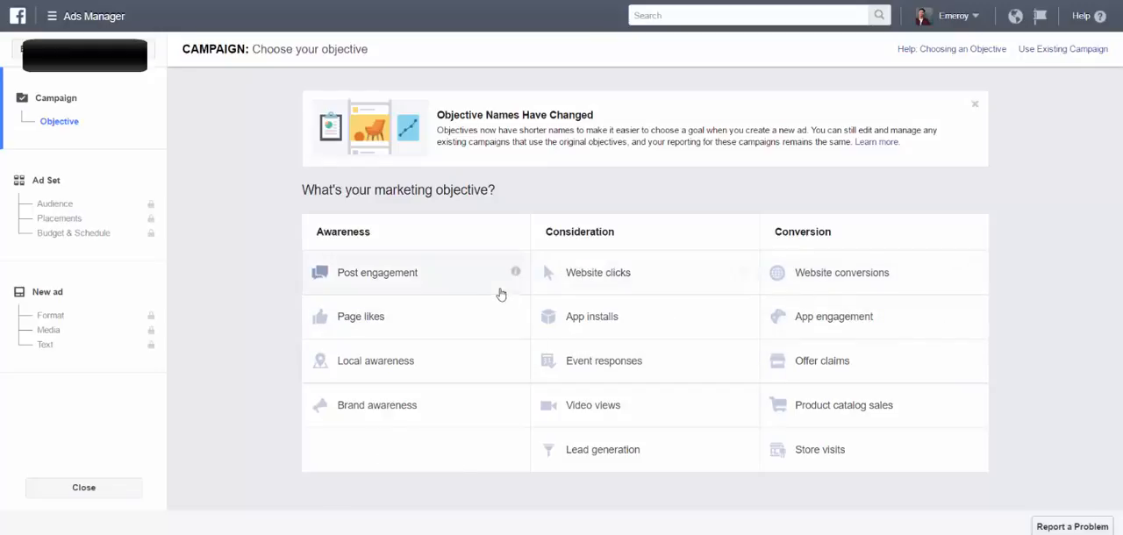
pyautogui.moveTo(470, 288)
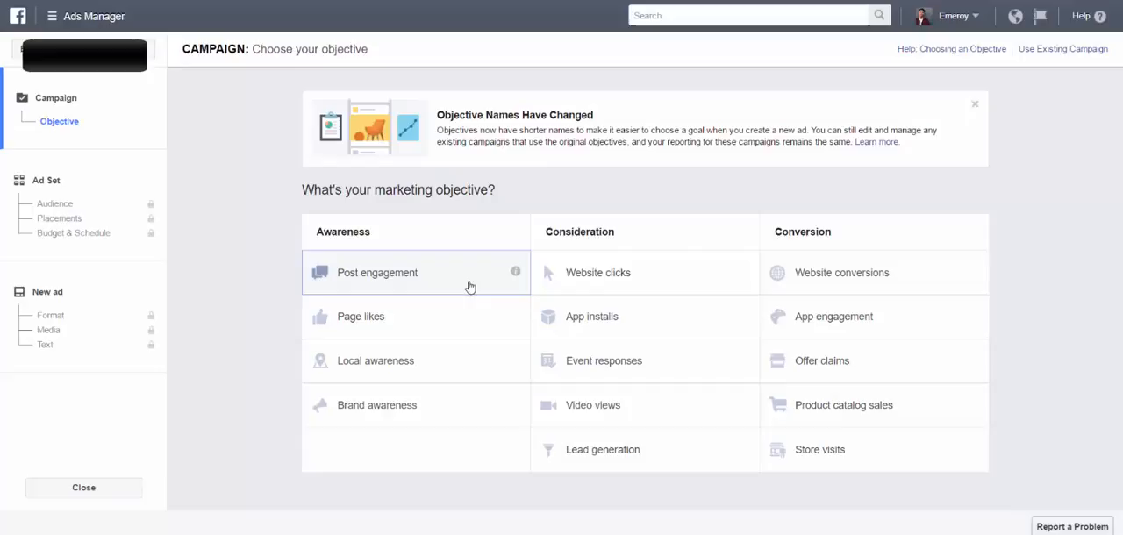
# Step: Pick Post engagement, name the campaign 'Workshop - Post engagement' and continue to the ad set
pyautogui.click(377, 272)
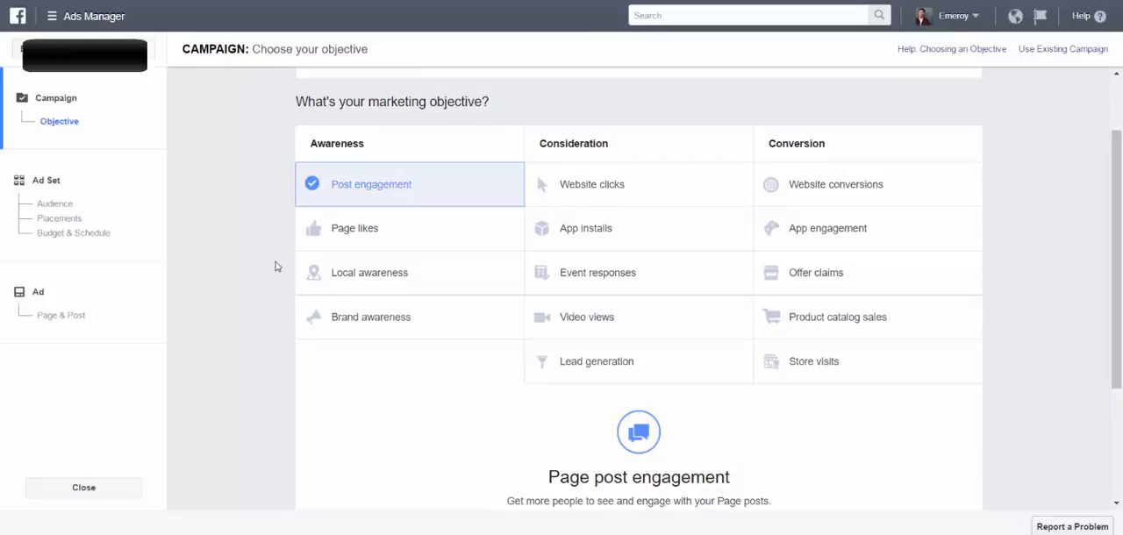
pyautogui.scroll(-3)
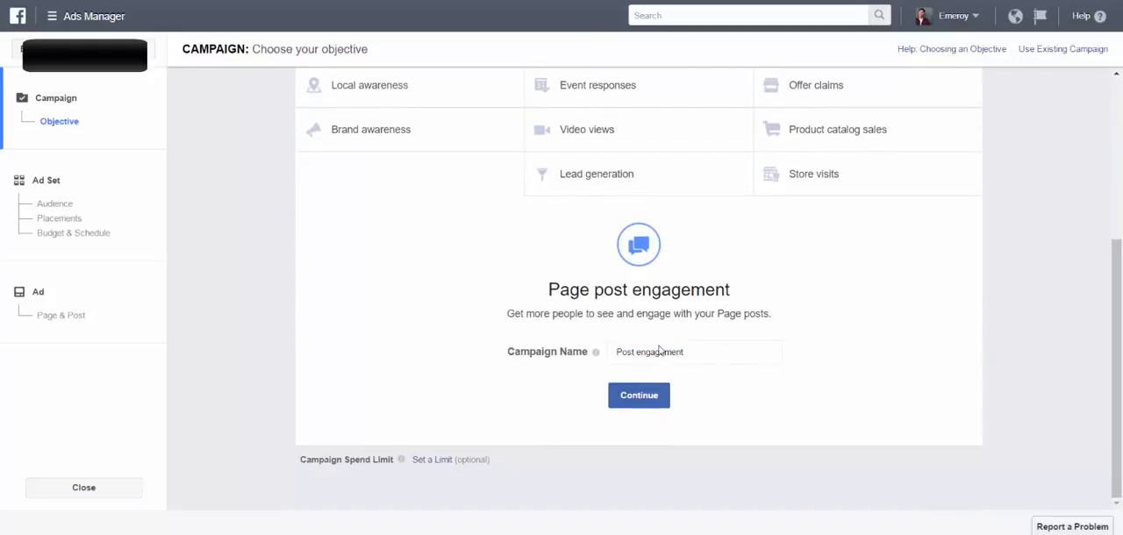
pyautogui.click(693, 351)
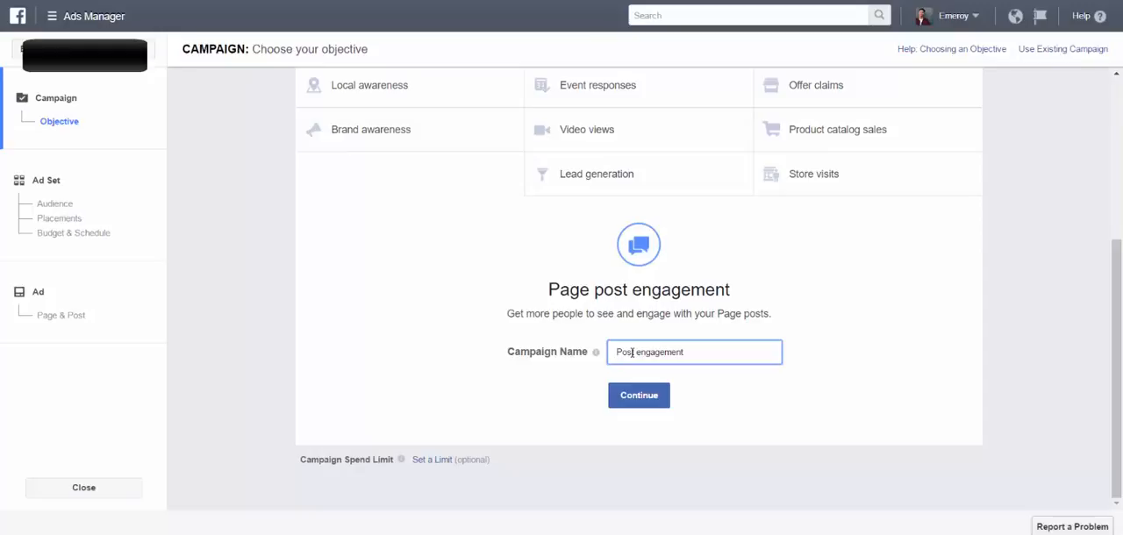
pyautogui.write('Workshop -')
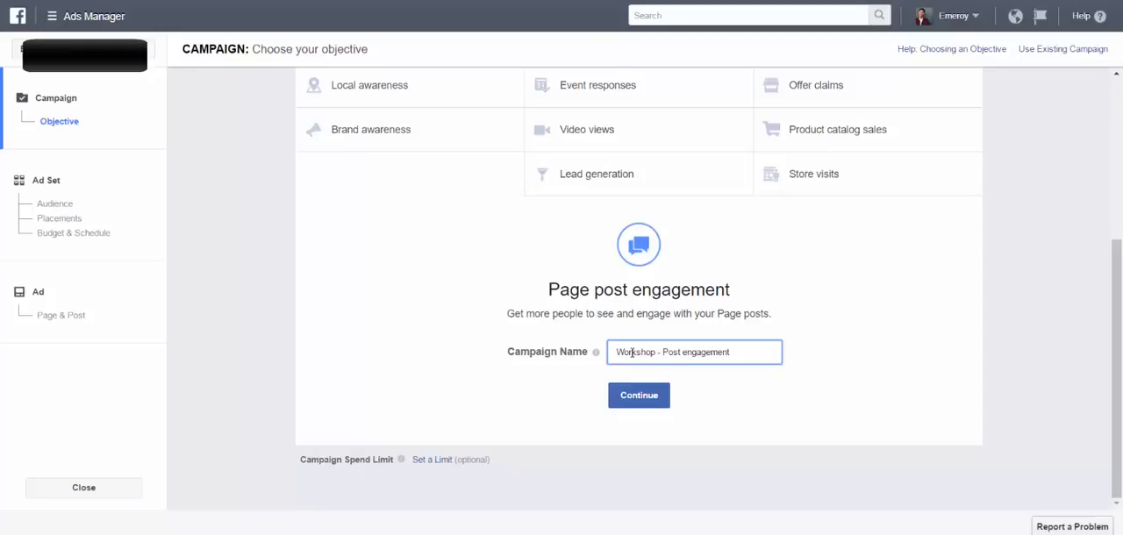
pyautogui.click(639, 395)
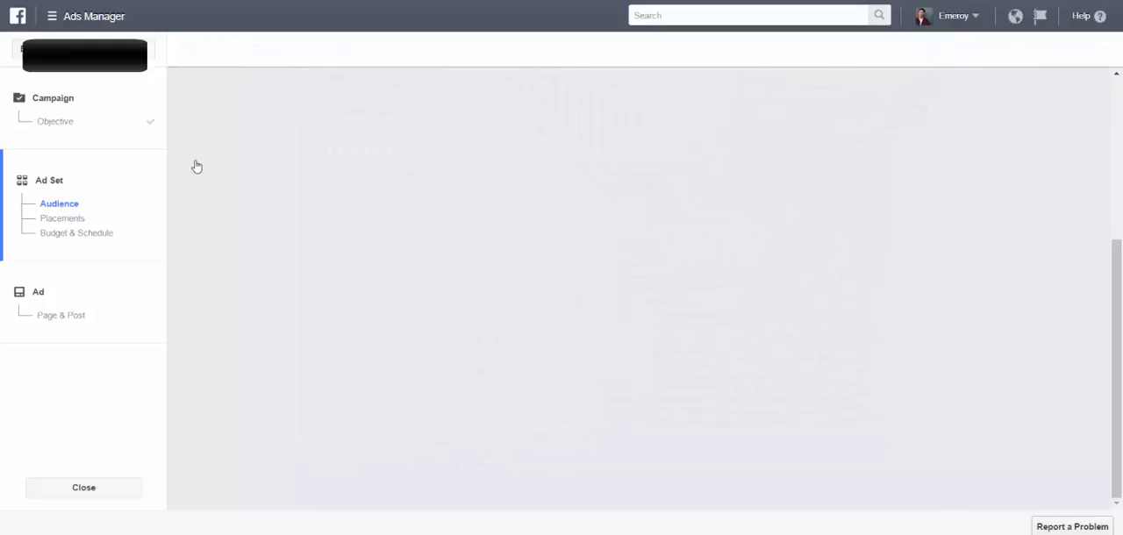
# Step: Replace United States with San Diego, California as the location, with a 10-mile radius
pyautogui.click(60, 204)
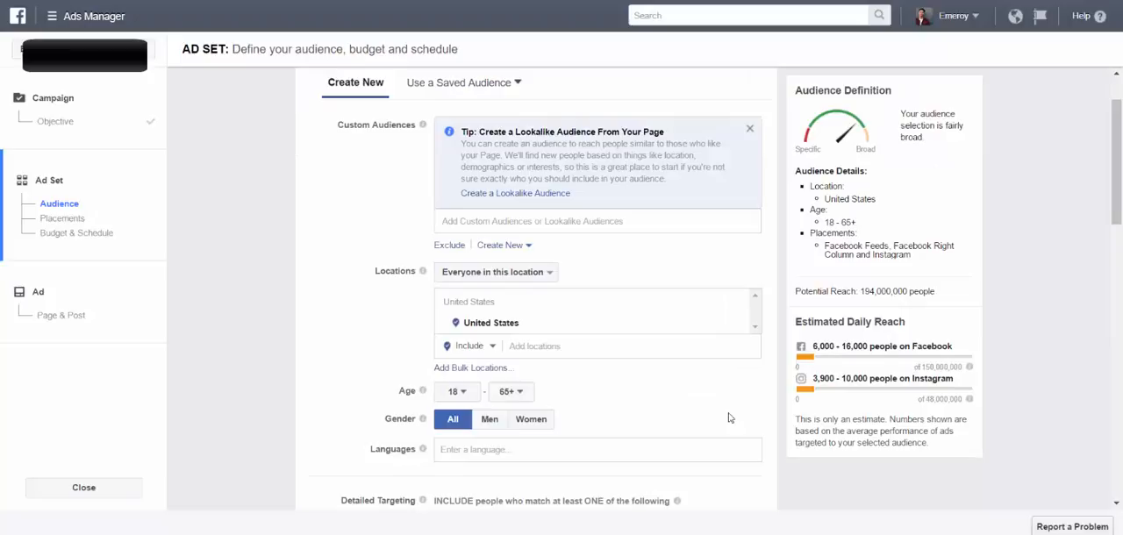
pyautogui.scroll(-3)
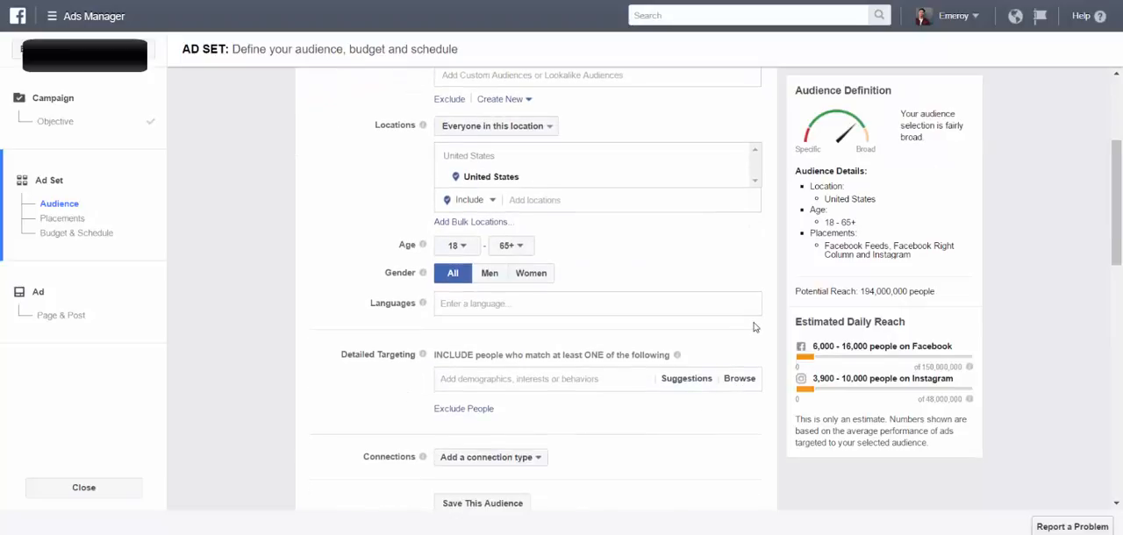
pyautogui.scroll(3)
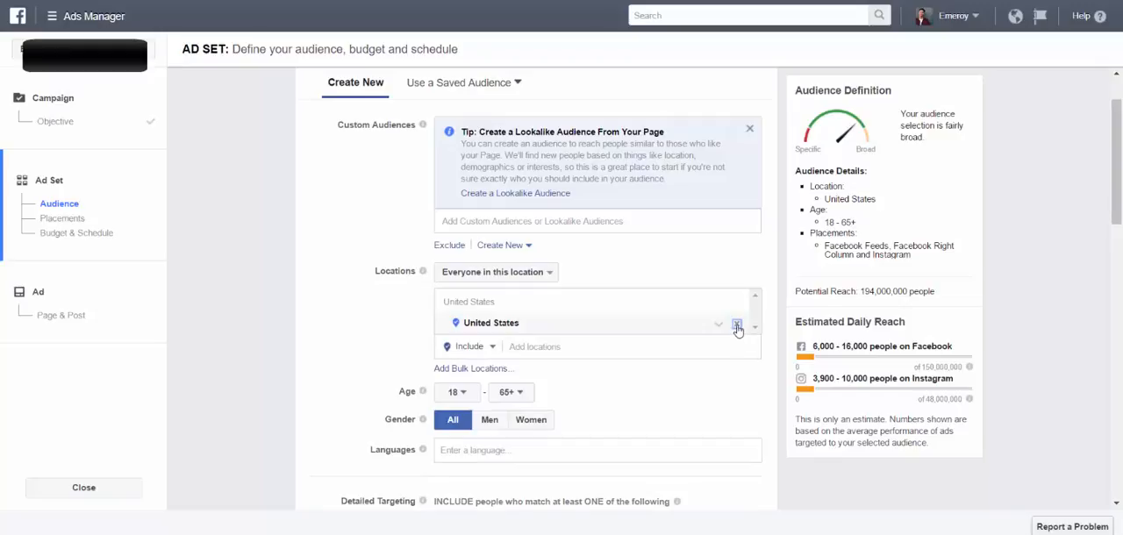
pyautogui.click(736, 322)
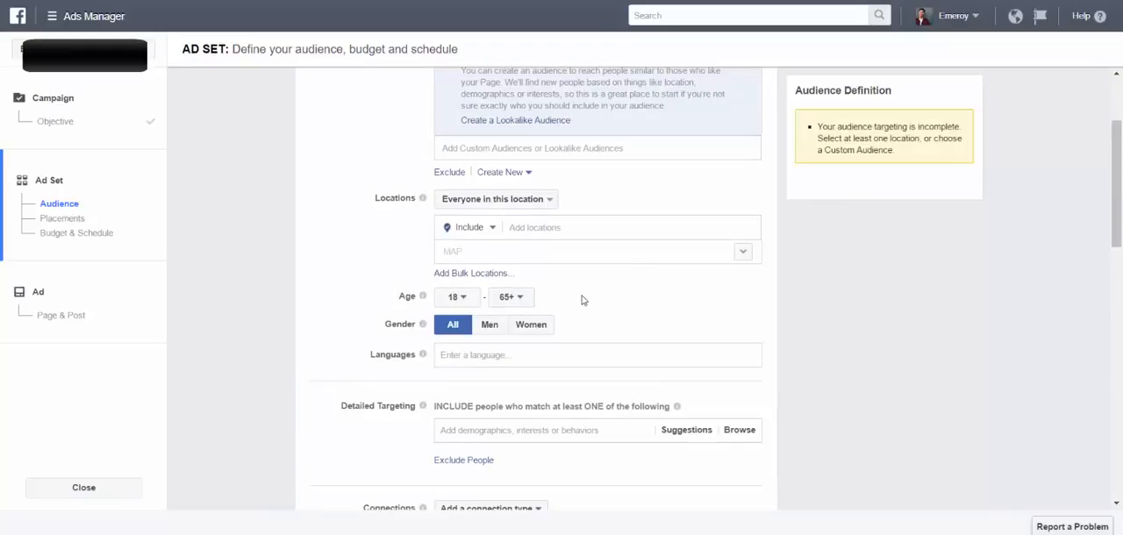
pyautogui.click(562, 228)
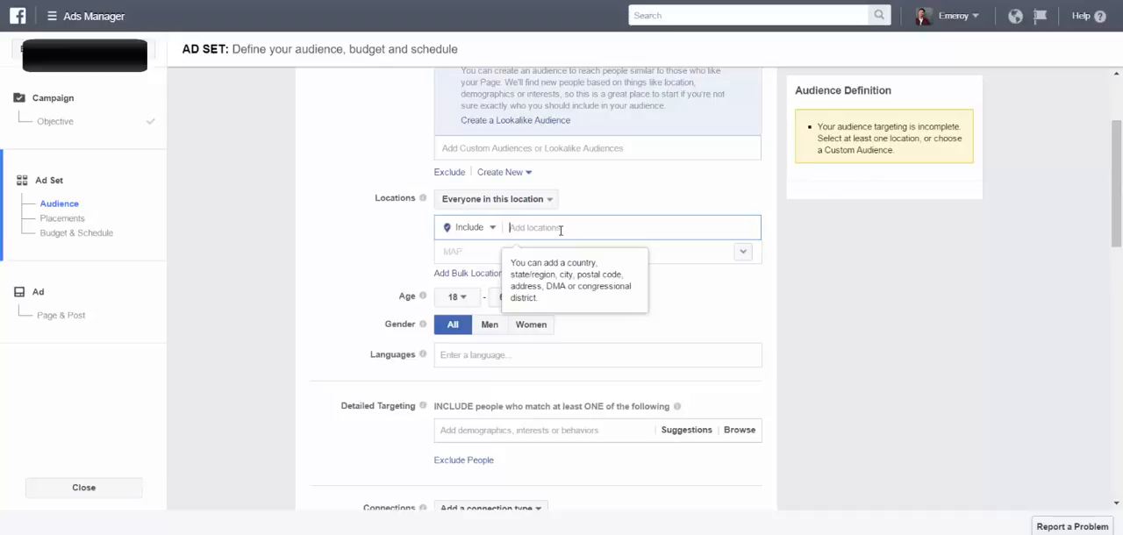
pyautogui.write('San Diego, California')
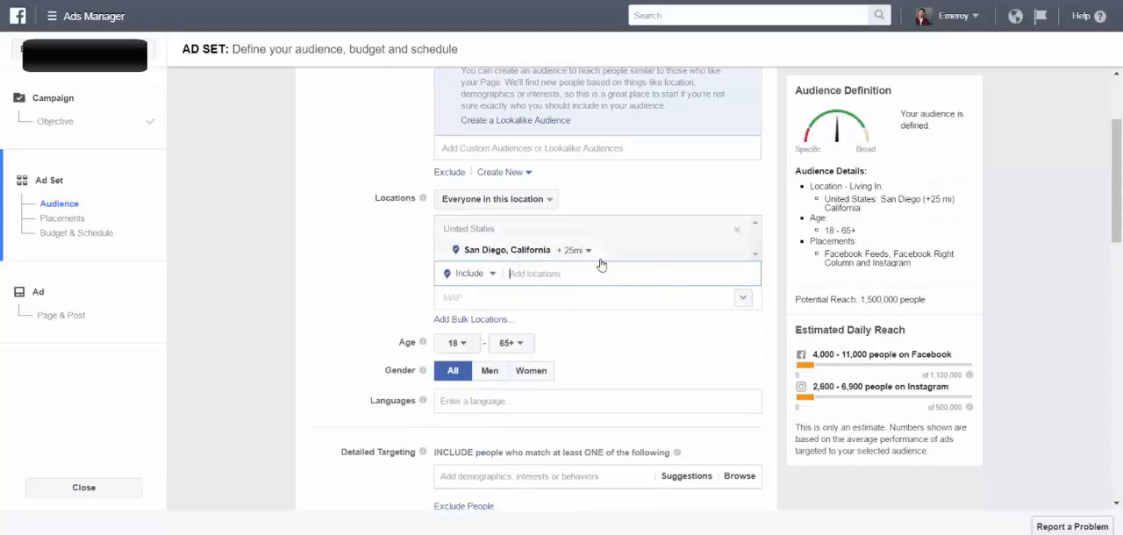
pyautogui.click(575, 249)
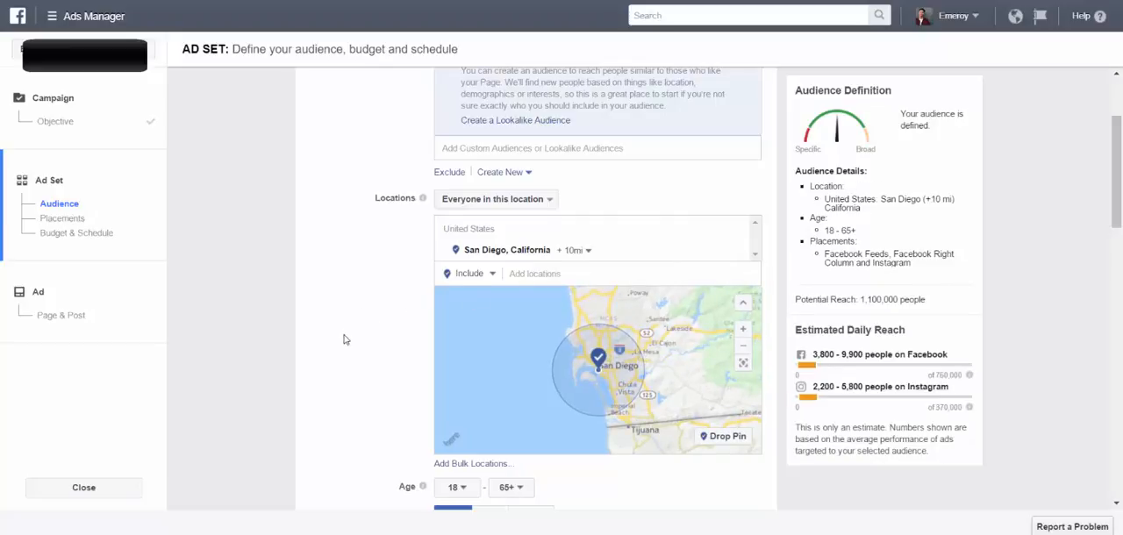
# Step: Set the audience age range to 25 through 49
pyautogui.scroll(-3)
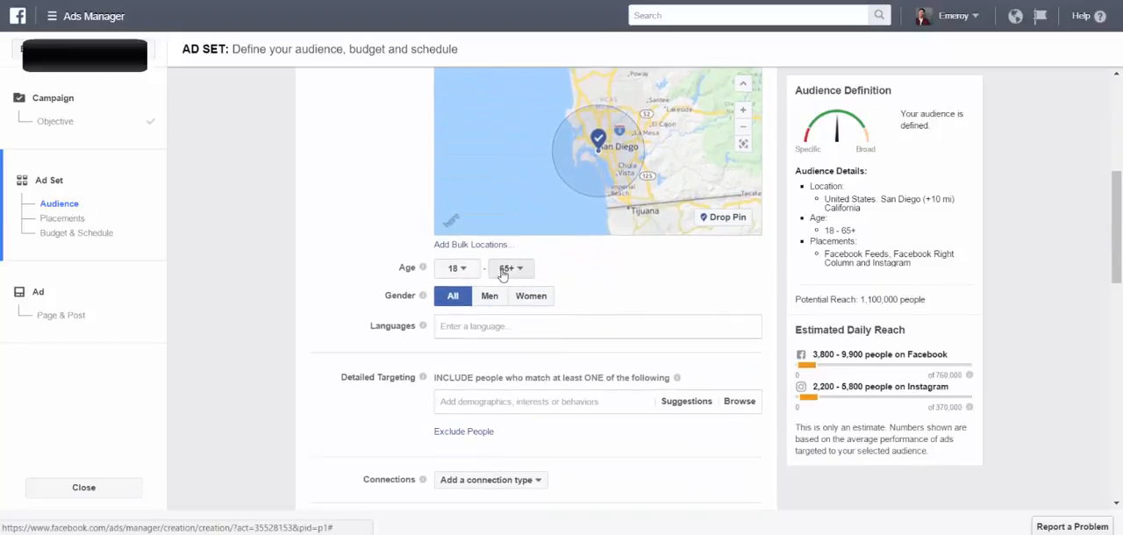
pyautogui.click(512, 268)
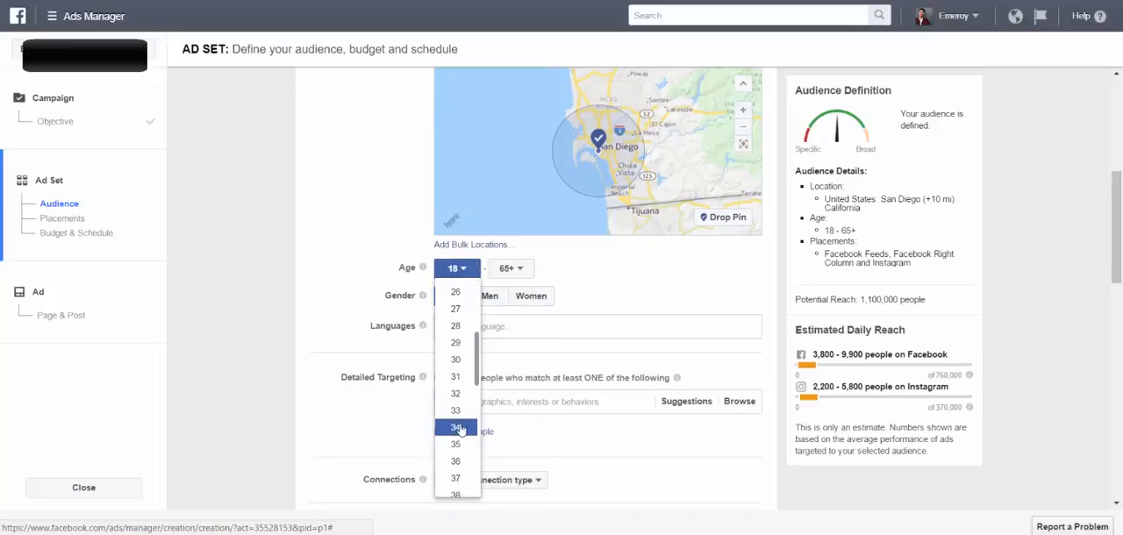
pyautogui.scroll(3)
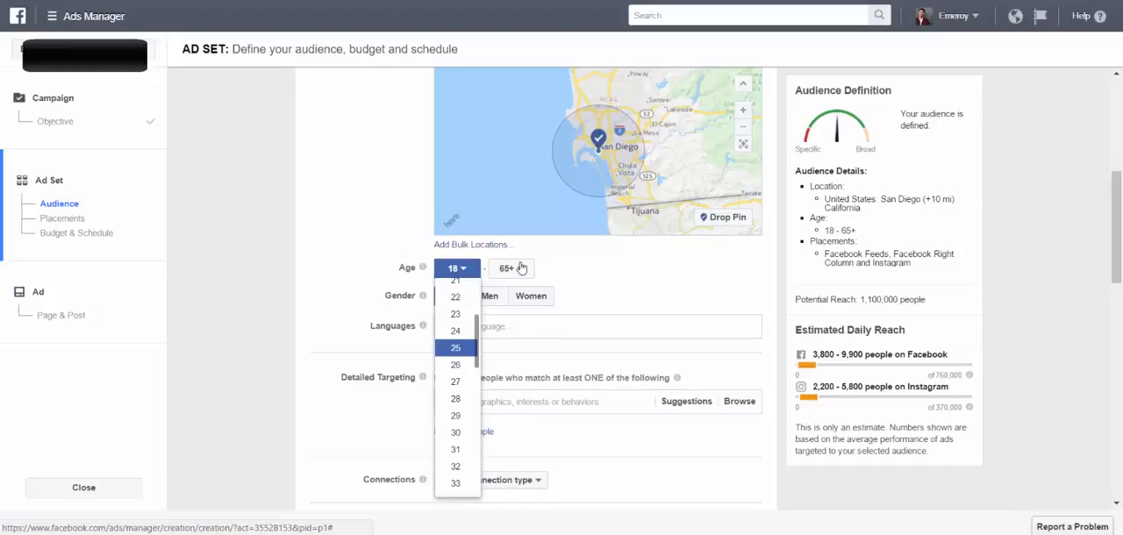
pyautogui.click(454, 347)
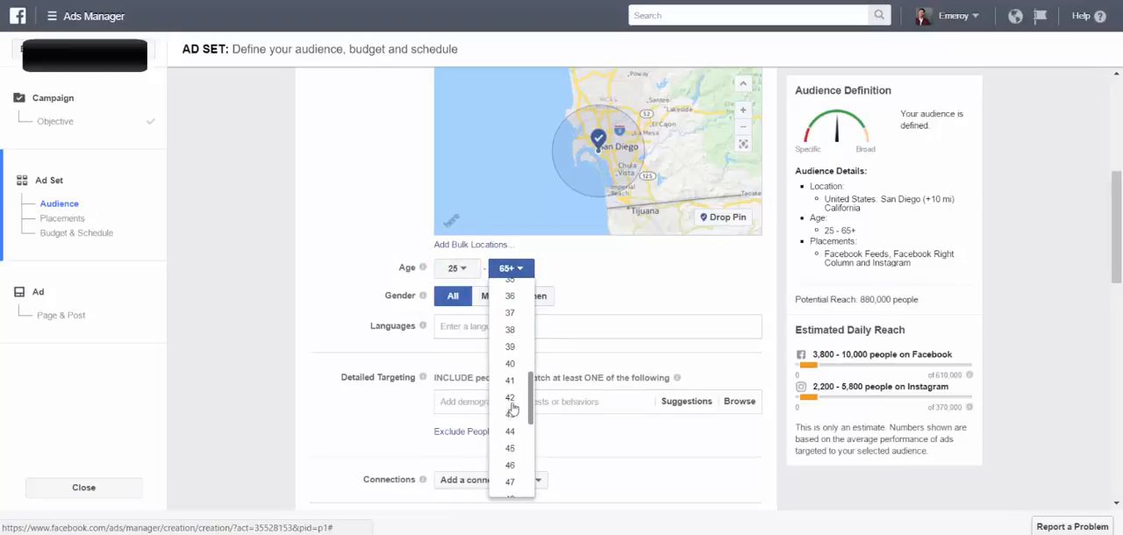
pyautogui.scroll(-3)
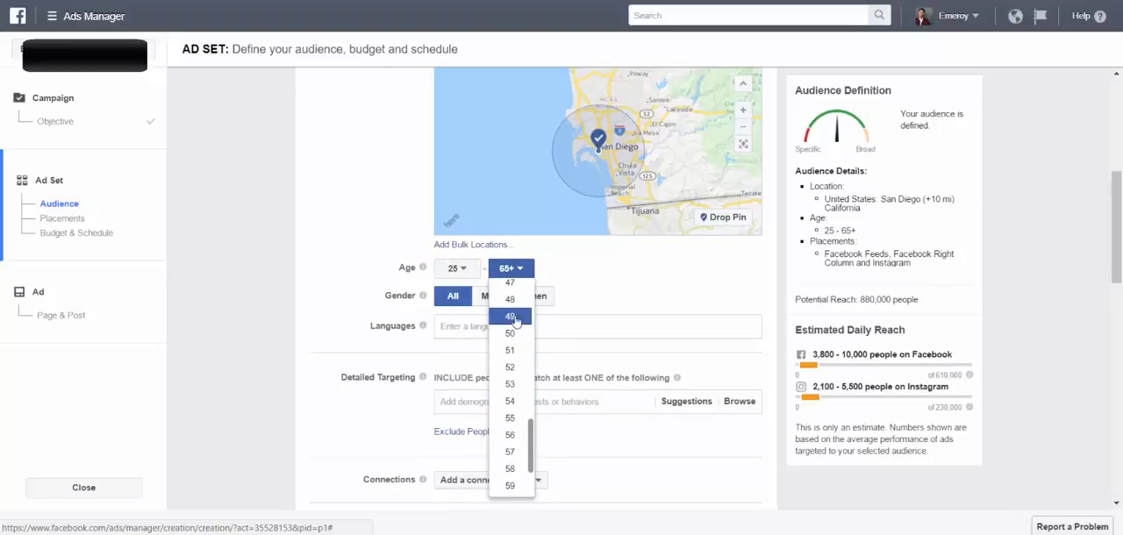
pyautogui.click(508, 316)
pyautogui.write('E')
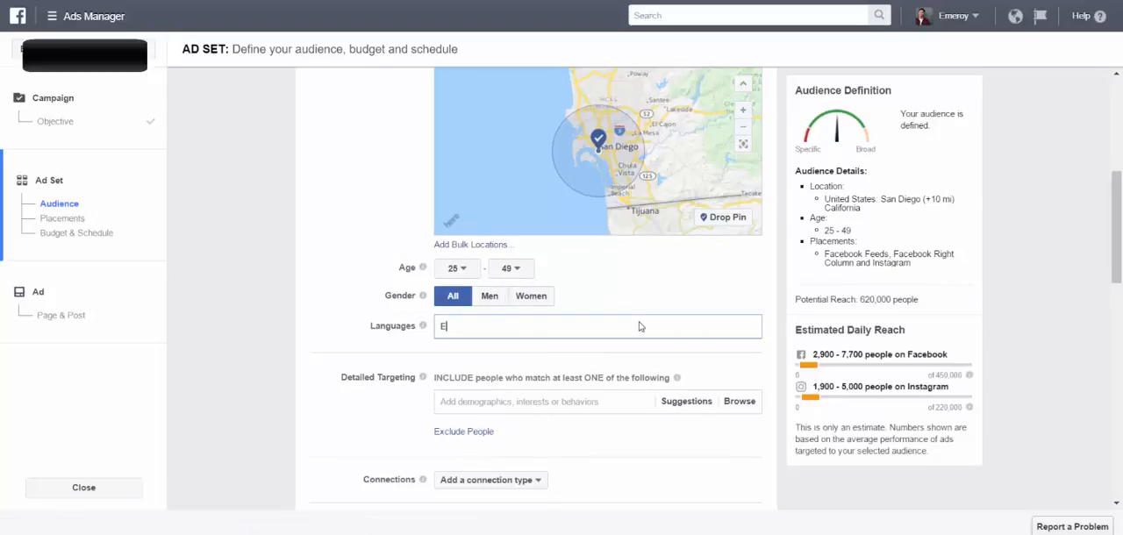
# Step: Add English (All) as the audience language
pyautogui.write('nglish (All')
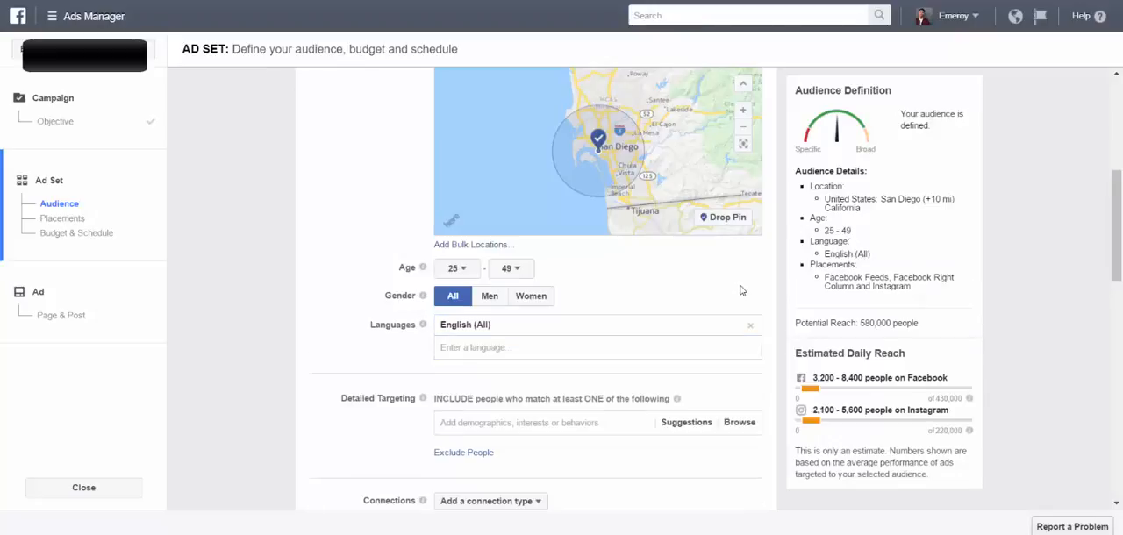
pyautogui.scroll(-3)
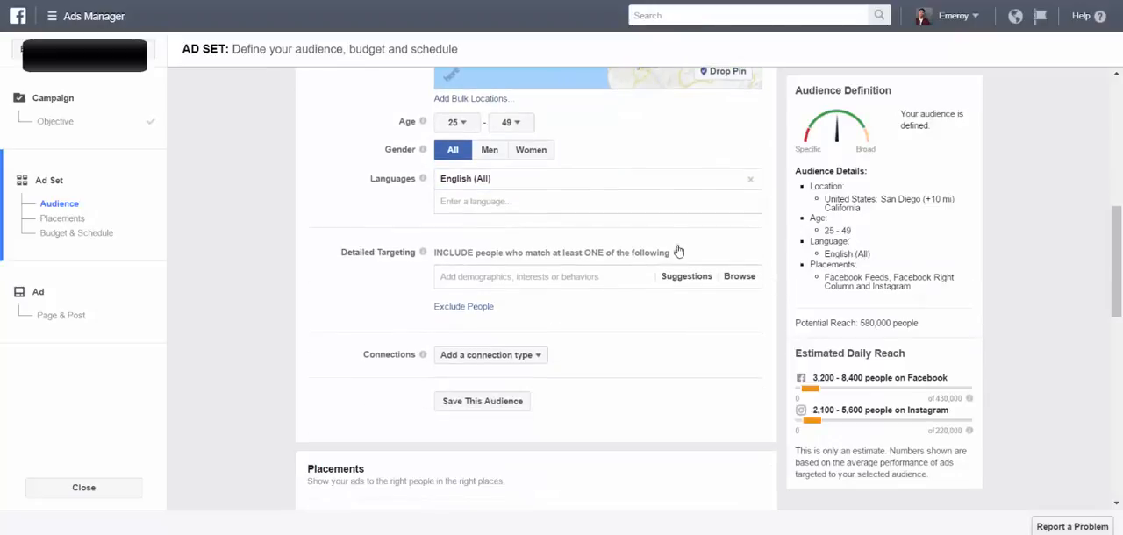
pyautogui.scroll(3)
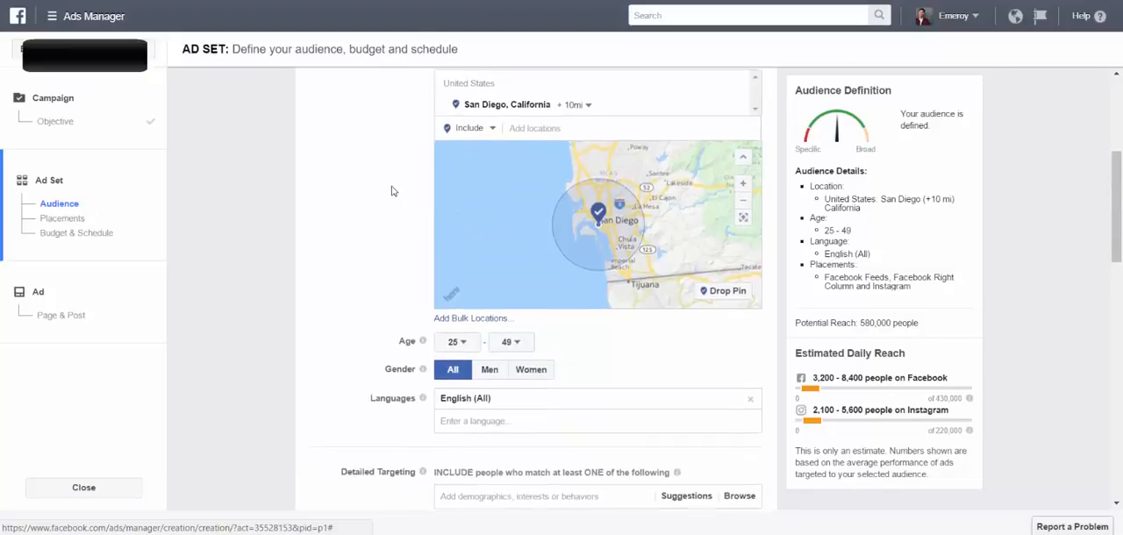
pyautogui.scroll(-3)
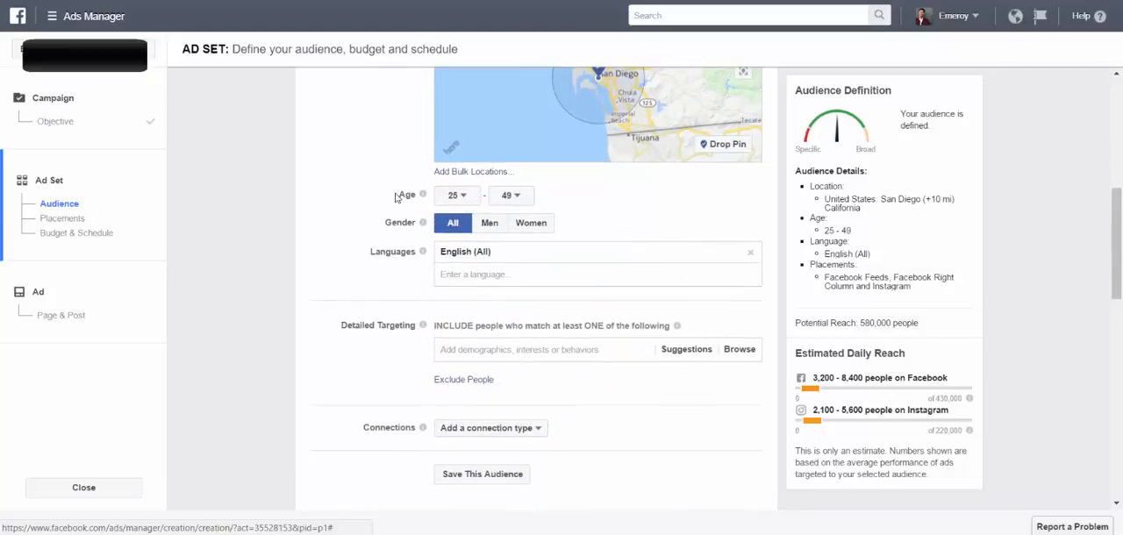
pyautogui.scroll(-3)
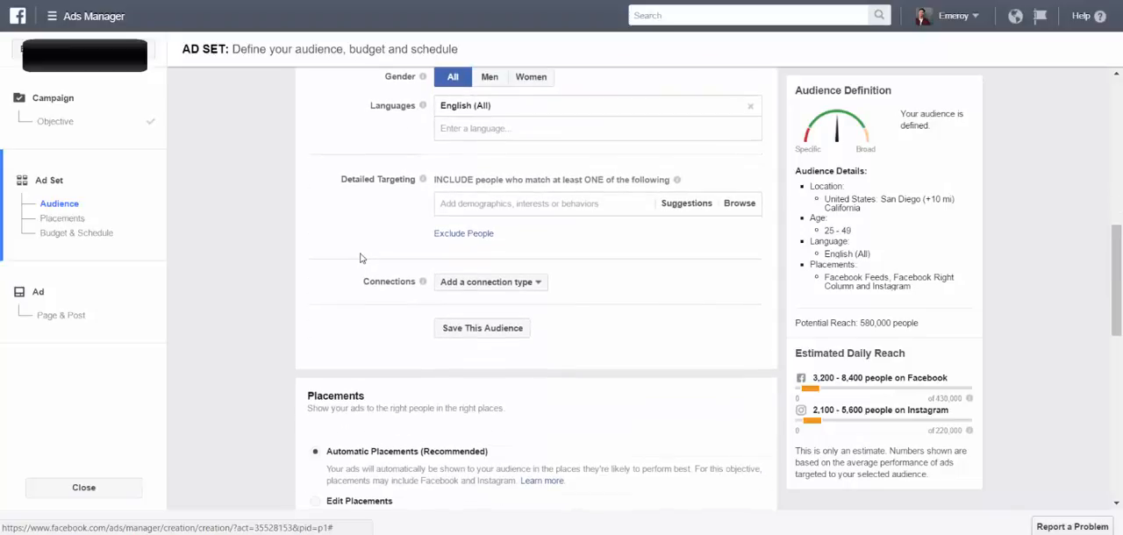
# Step: Switch to manual placements and exclude Facebook's Right Column, keeping Feeds and Instagram
pyautogui.scroll(-3)
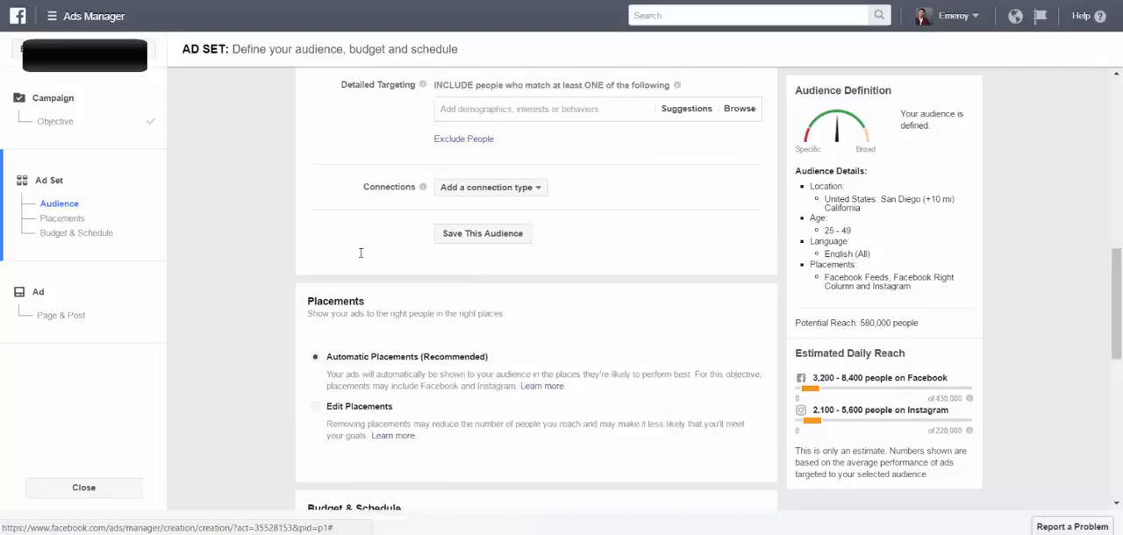
pyautogui.scroll(-3)
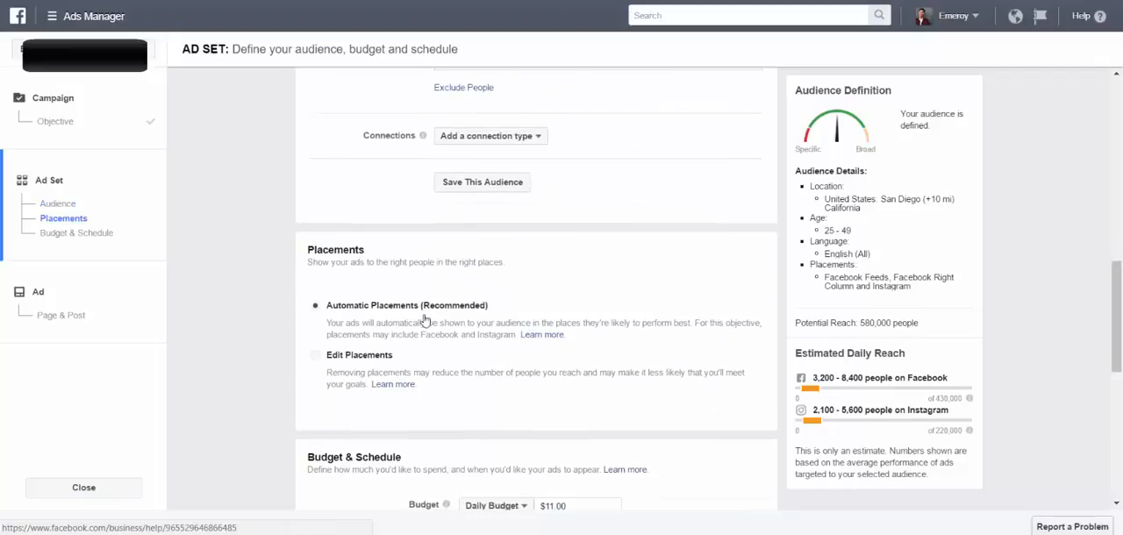
pyautogui.moveTo(331, 307)
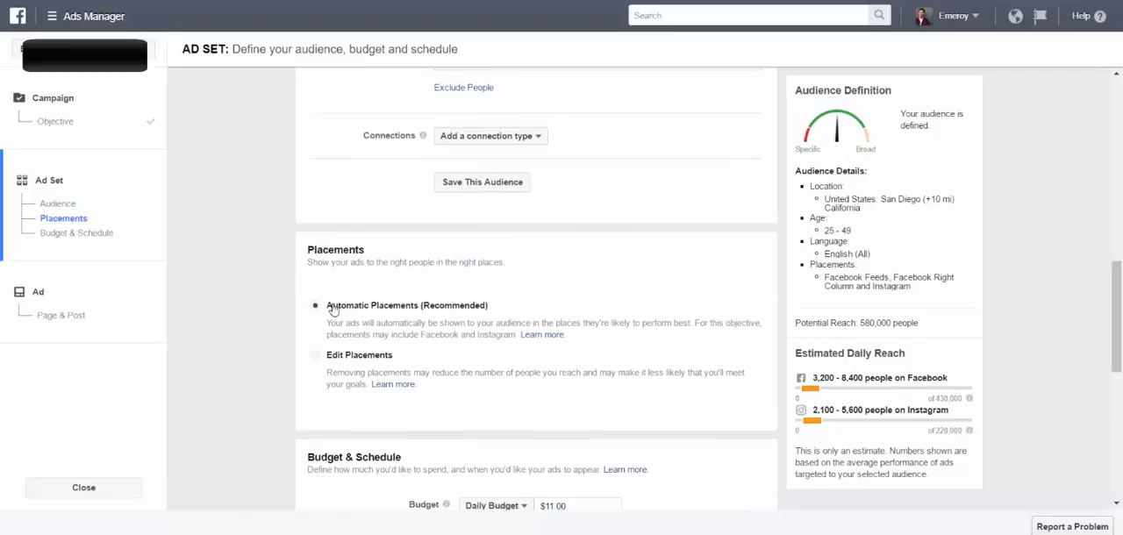
pyautogui.click(316, 355)
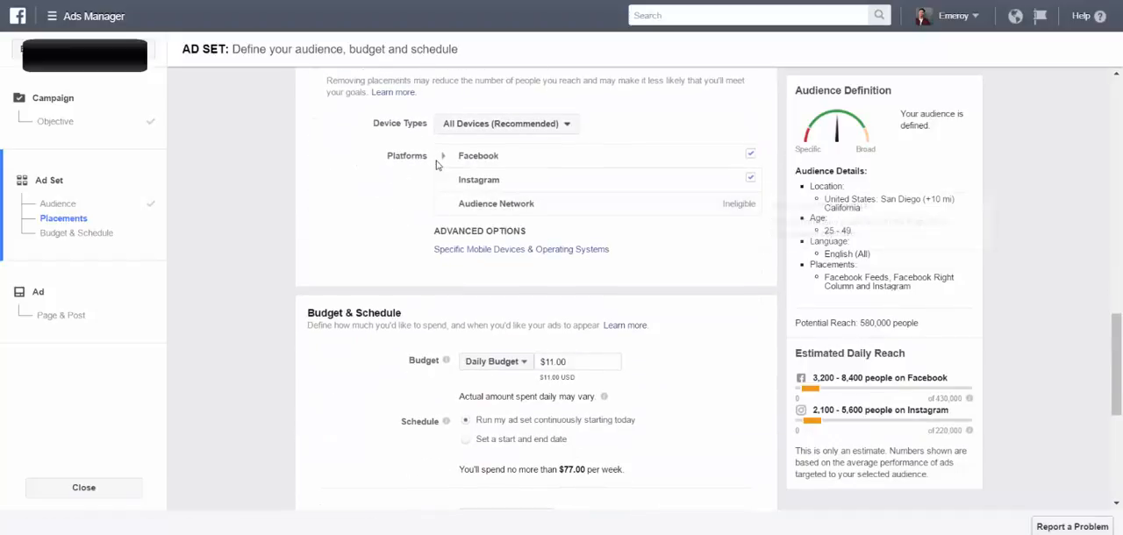
pyautogui.click(442, 154)
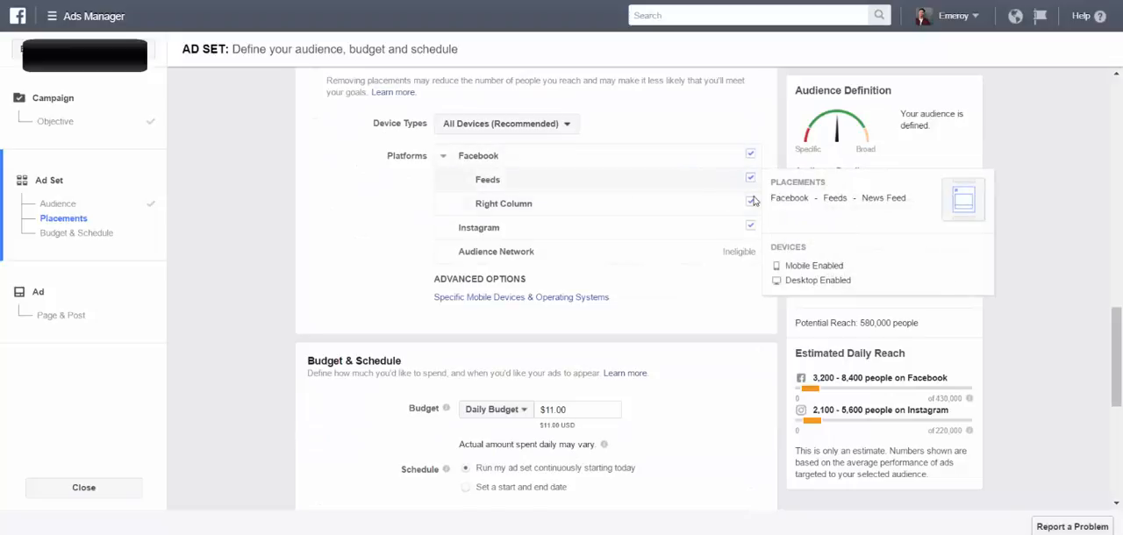
pyautogui.click(751, 203)
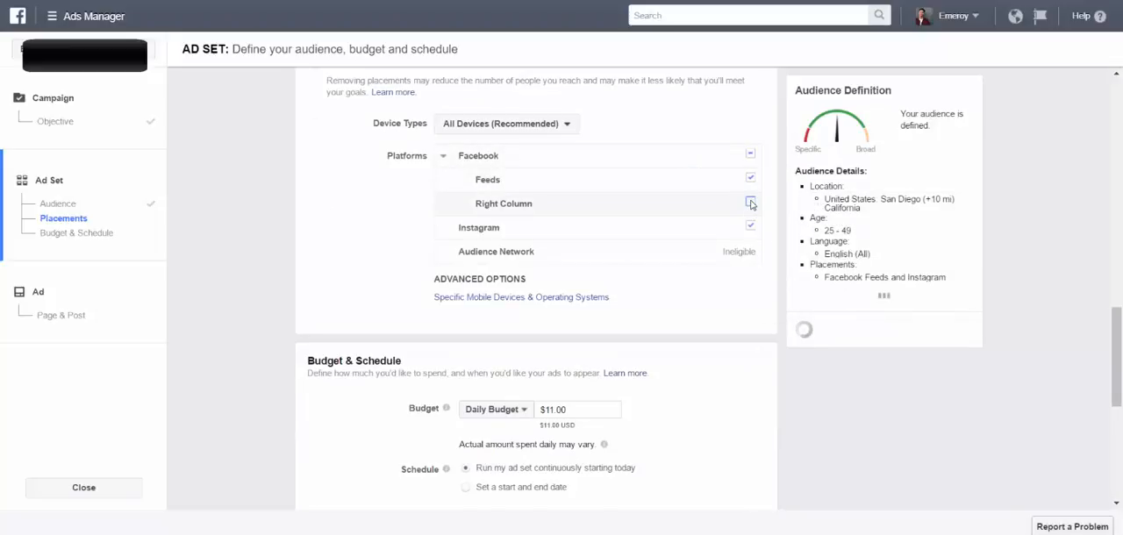
pyautogui.click(751, 203)
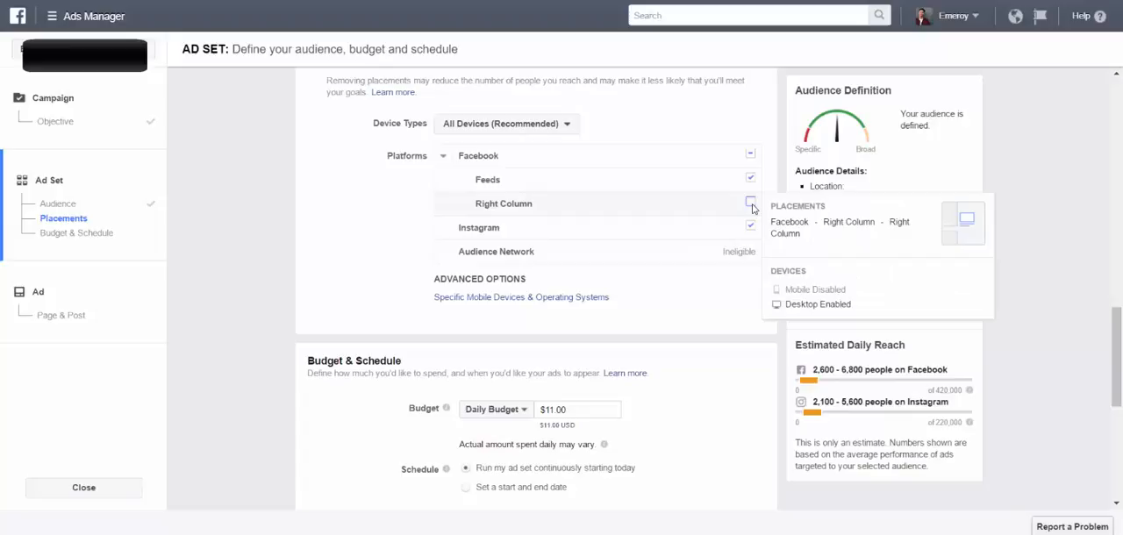
pyautogui.click(751, 204)
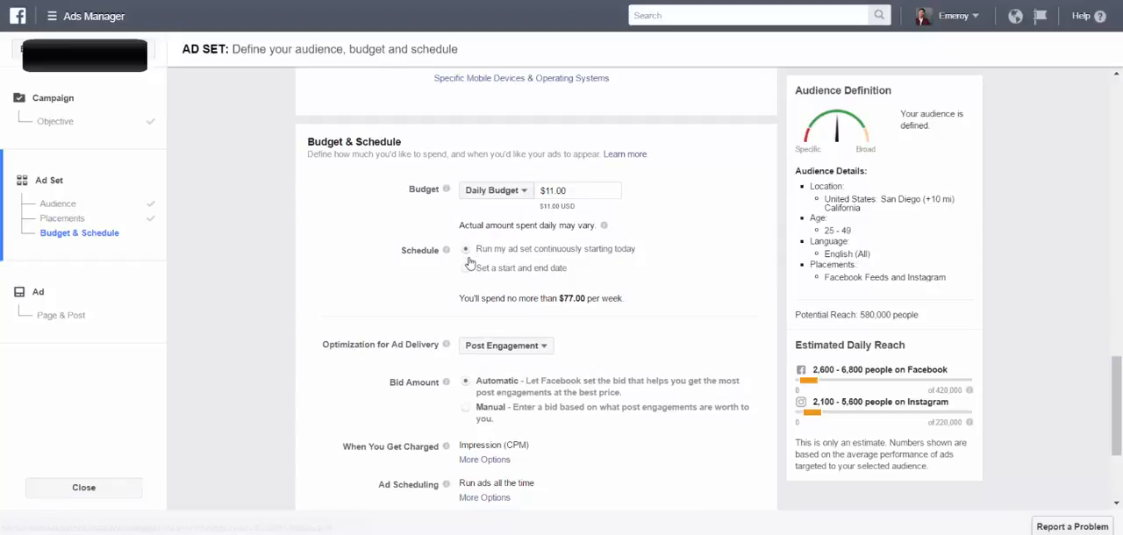
pyautogui.moveTo(512, 221)
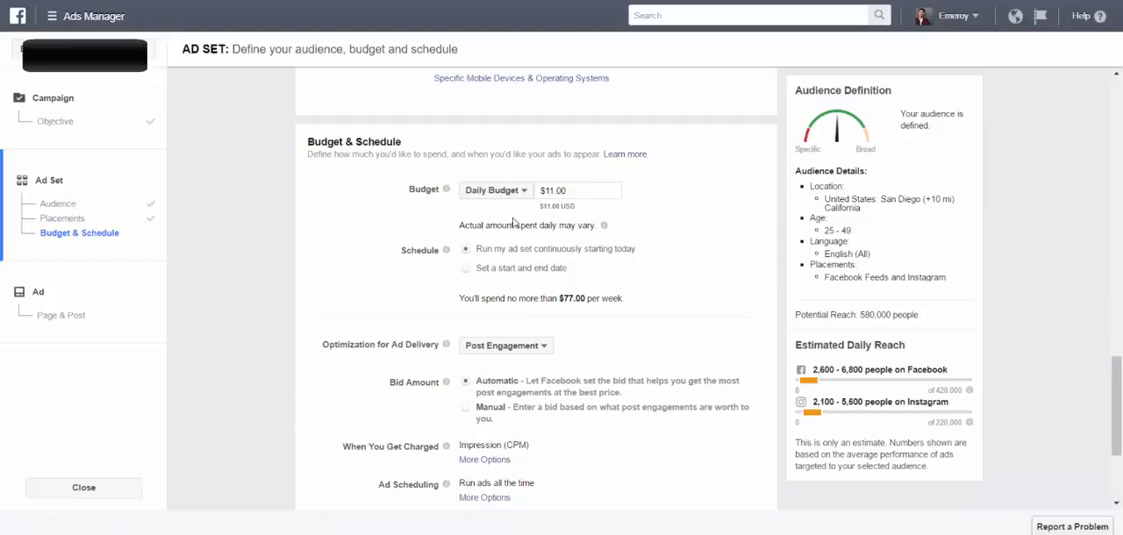
pyautogui.click(495, 189)
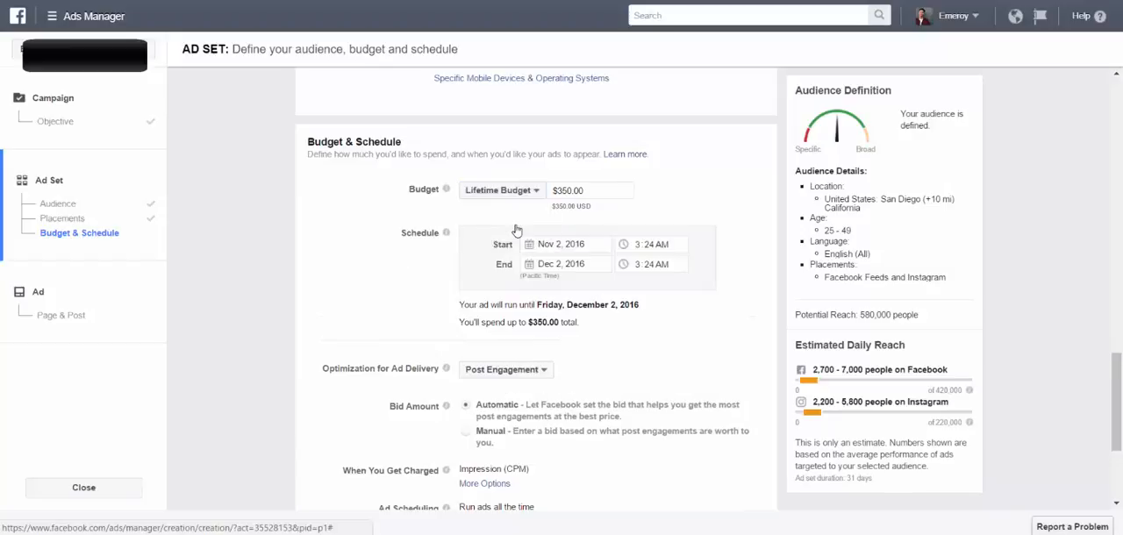
pyautogui.click(569, 264)
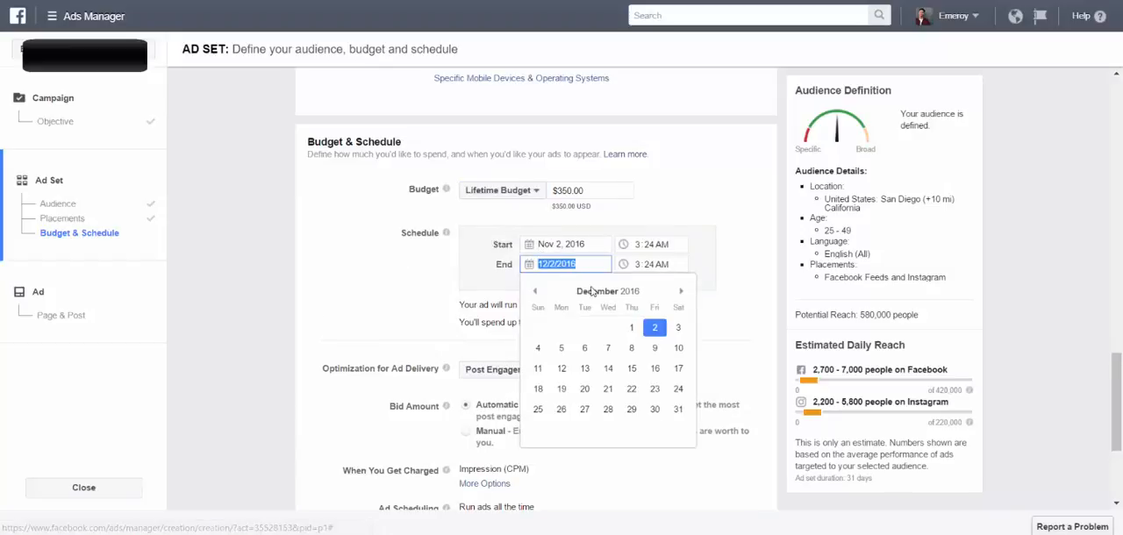
pyautogui.click(533, 291)
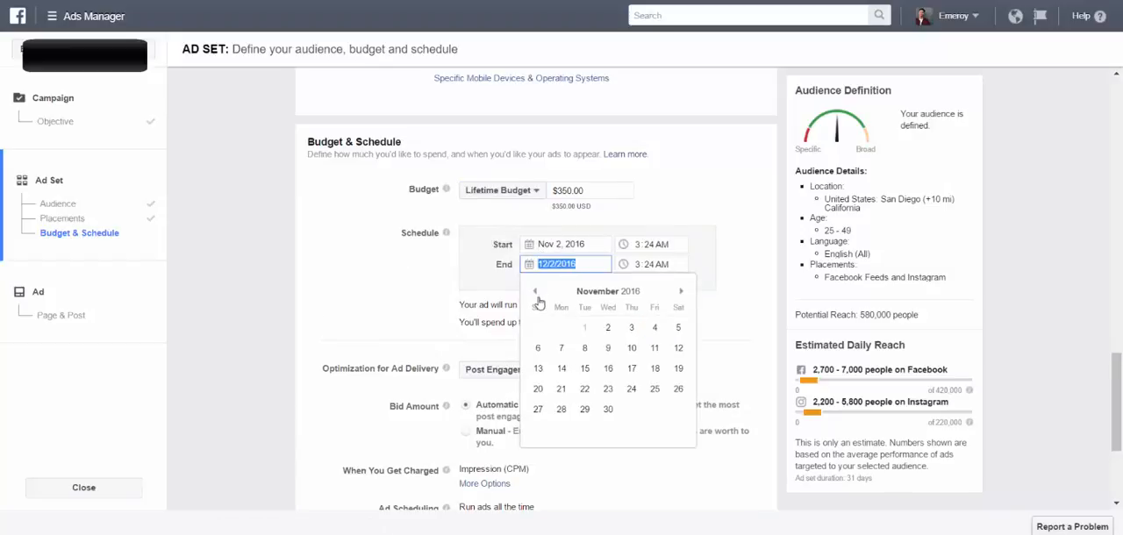
pyautogui.click(677, 326)
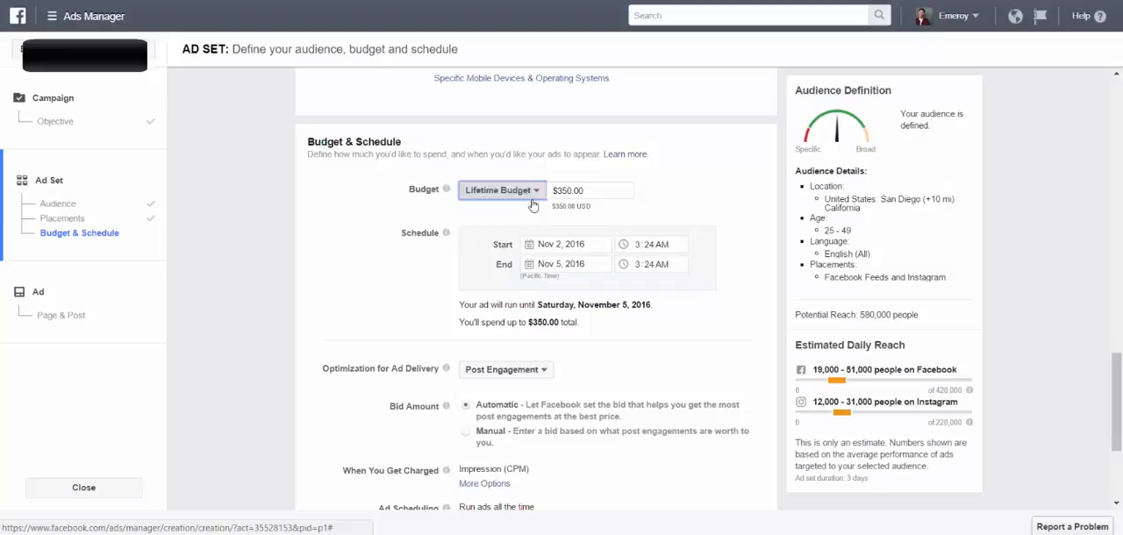
pyautogui.click(500, 189)
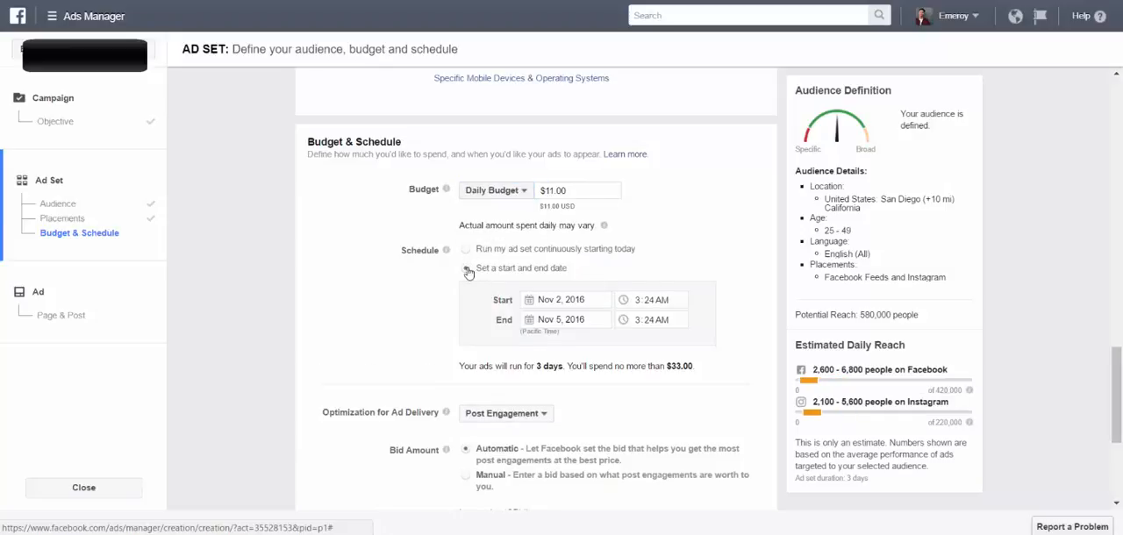
pyautogui.click(467, 250)
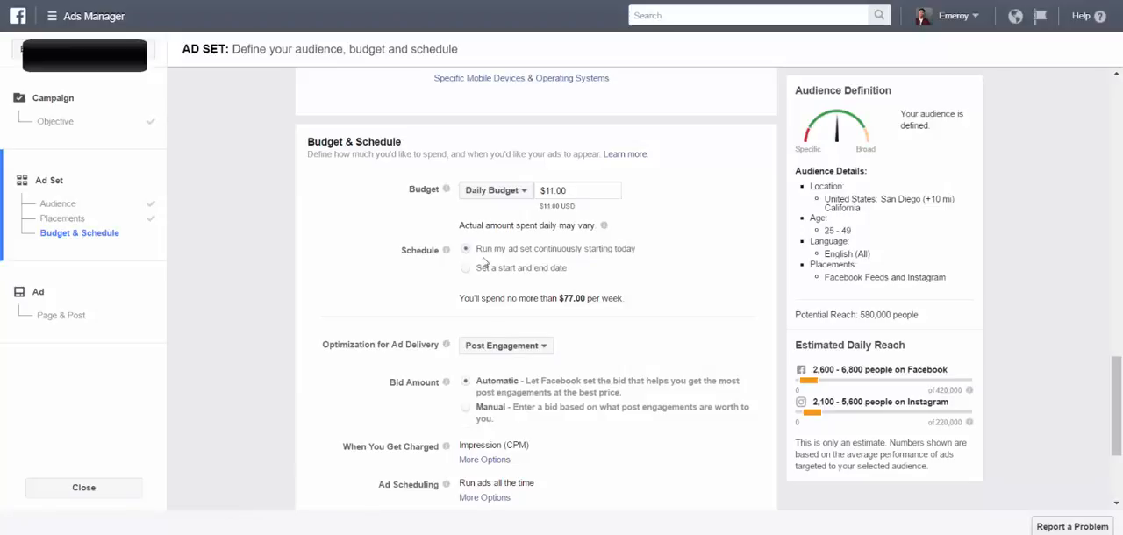
pyautogui.click(577, 189)
pyautogui.write('0')
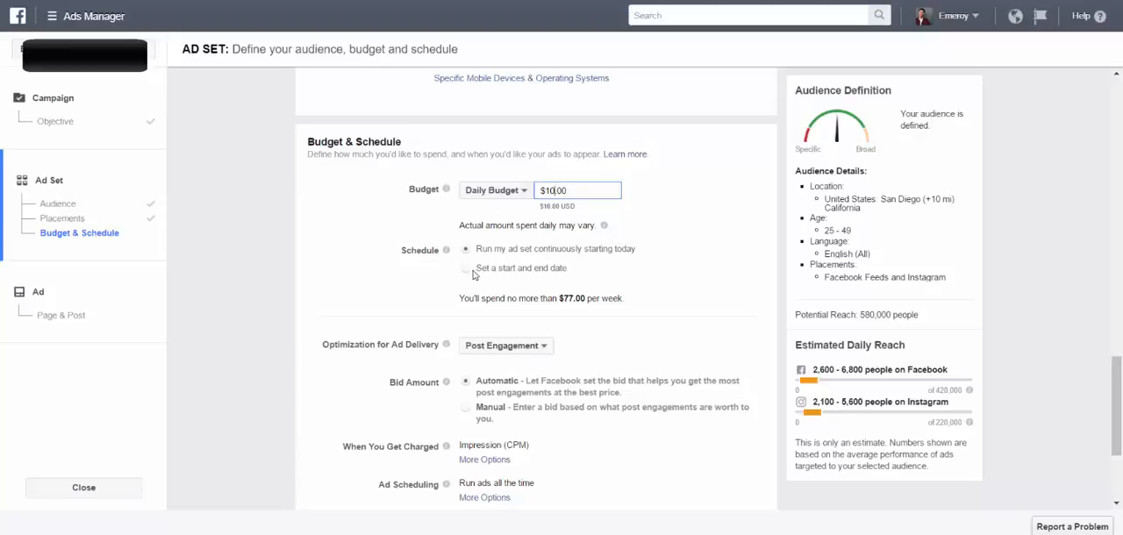
# Step: Schedule the ad set to run November 2–4, 2016, a 2-day run at $10 per day
pyautogui.click(467, 267)
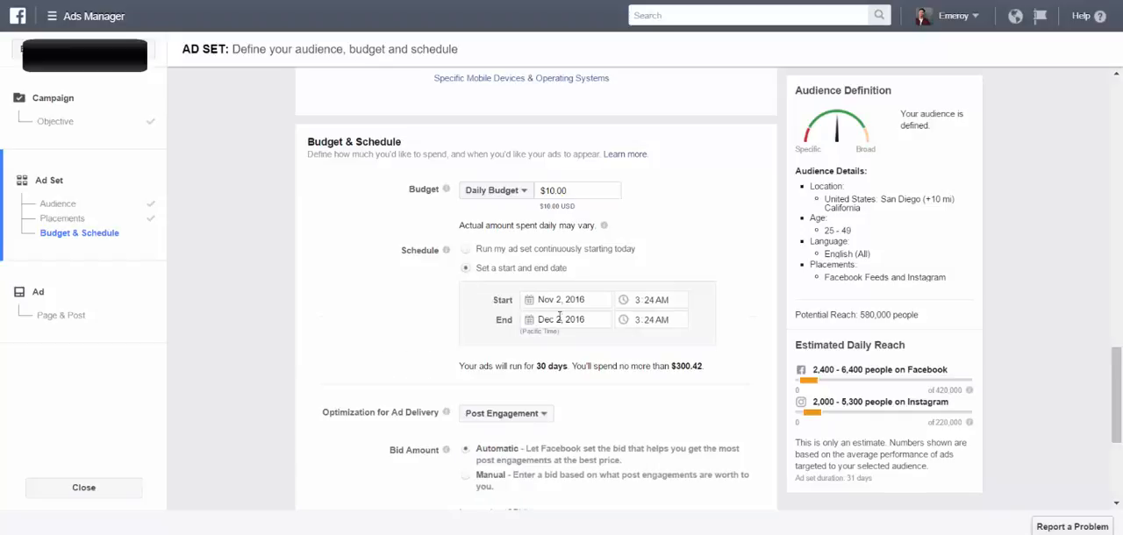
pyautogui.click(569, 319)
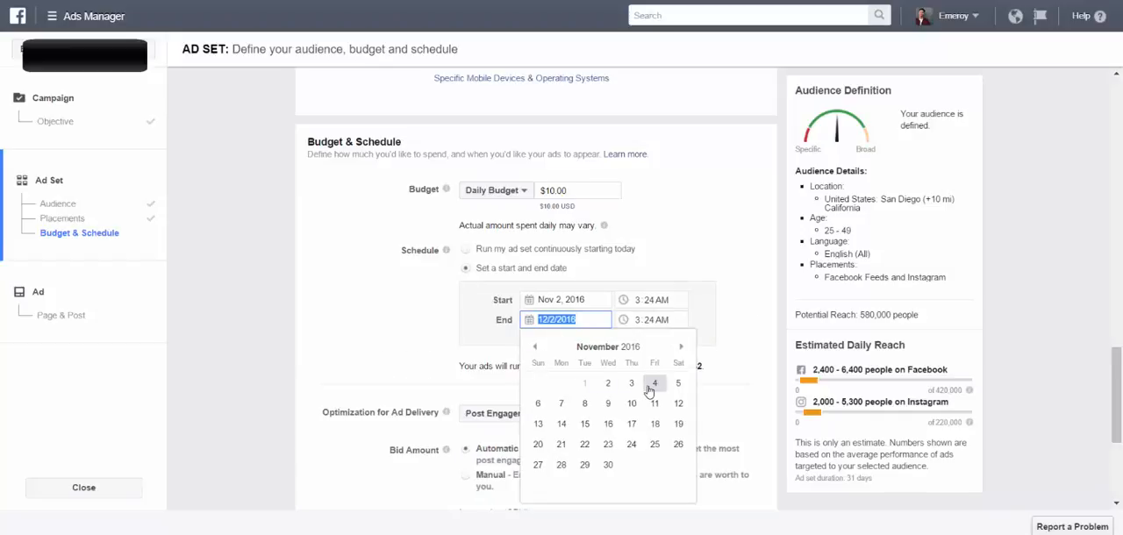
pyautogui.click(652, 382)
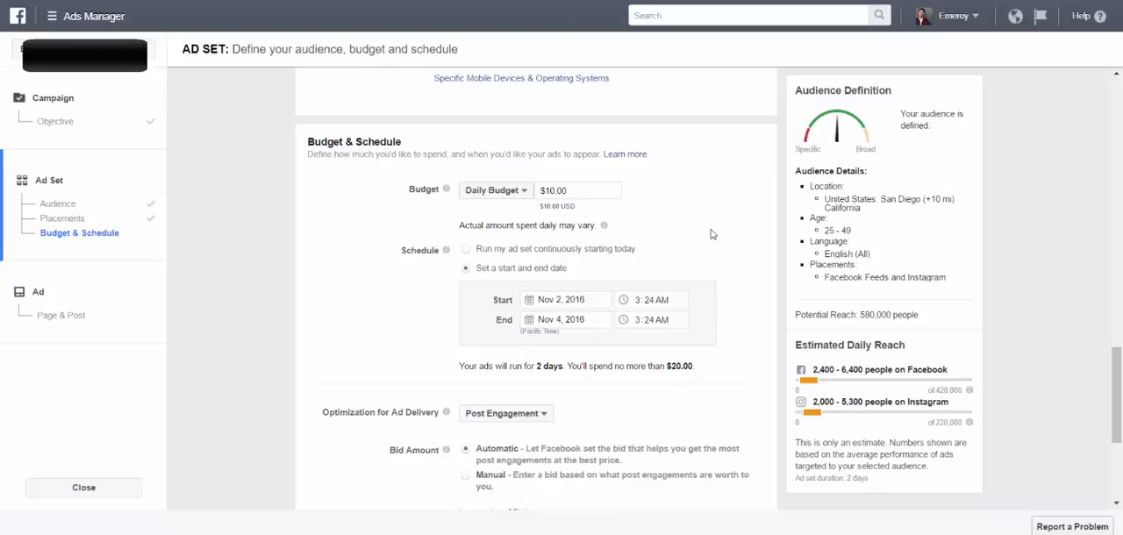
pyautogui.scroll(-3)
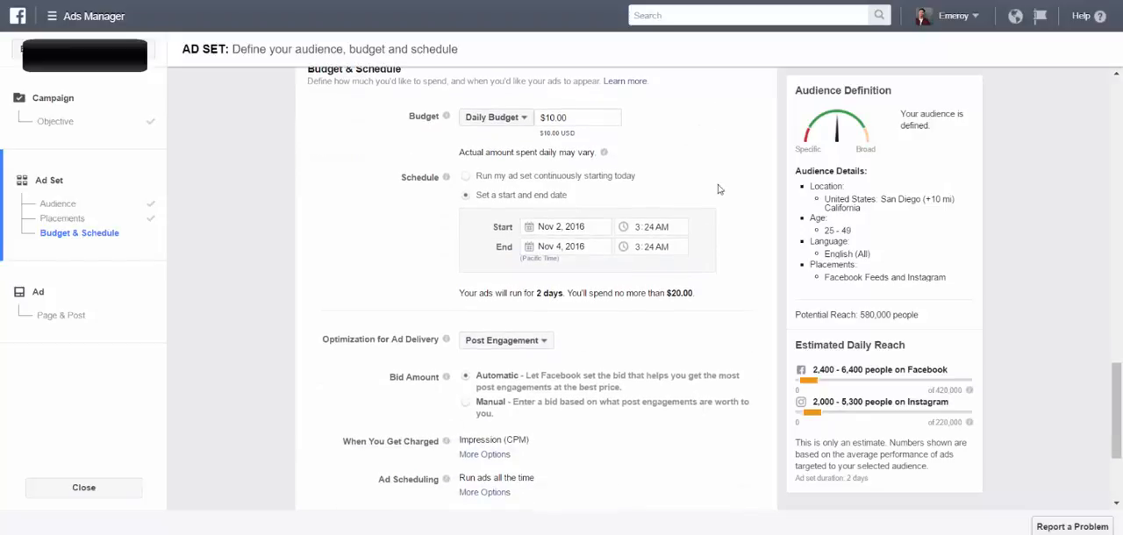
pyautogui.doubleClick(678, 293)
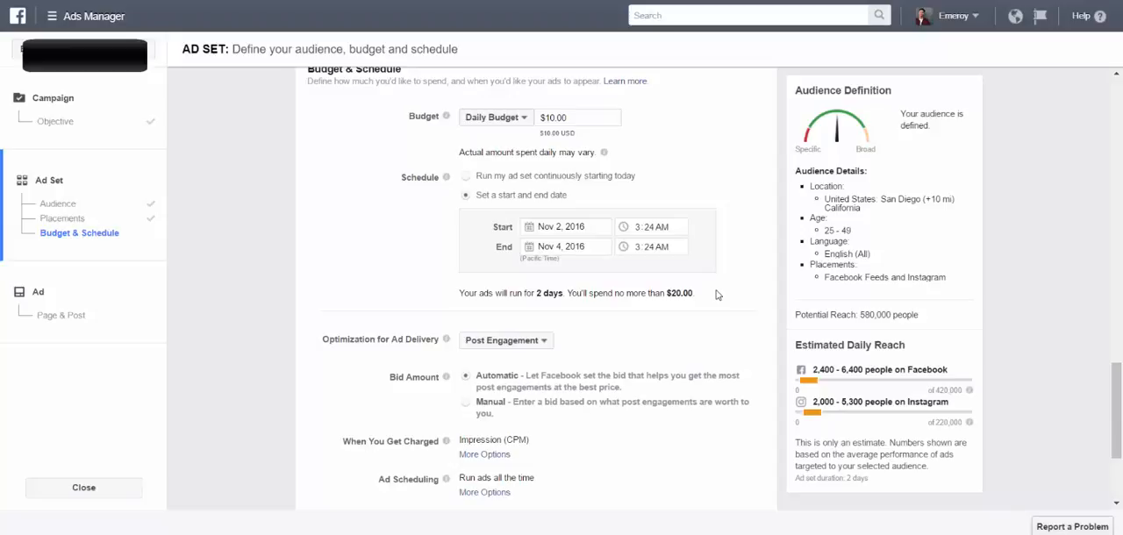
# Step: Review optimization and bid amount, then select the Ad Set Name for renaming to 'San Diego - 25-40'
pyautogui.scroll(-3)
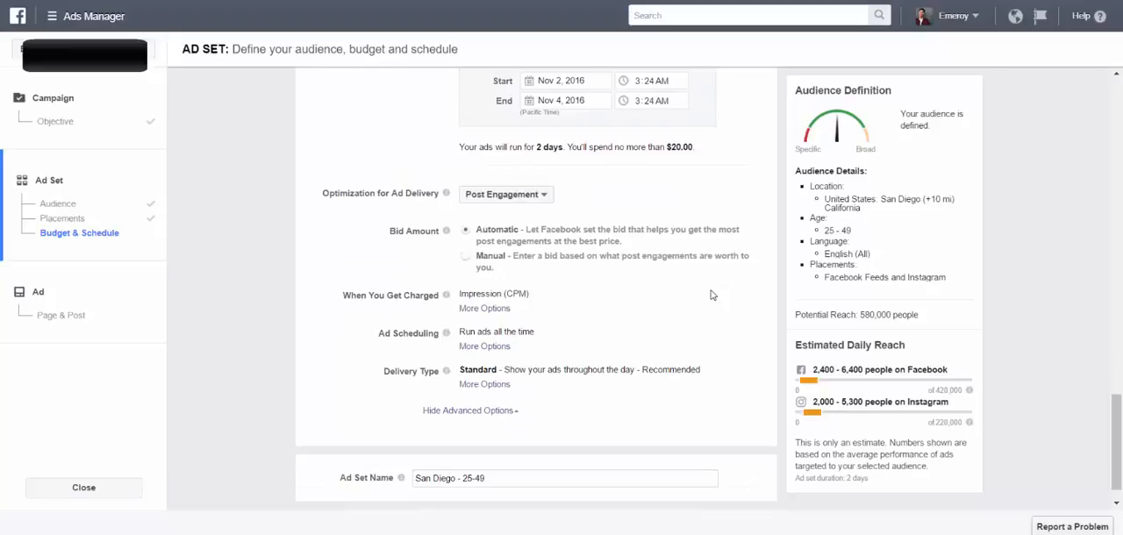
pyautogui.moveTo(650, 290)
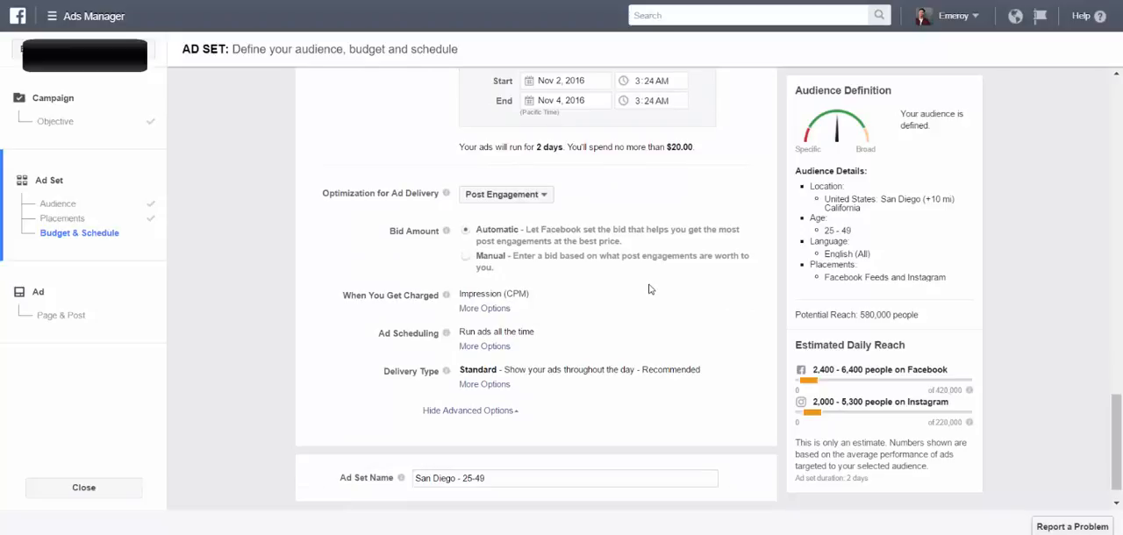
pyautogui.scroll(-3)
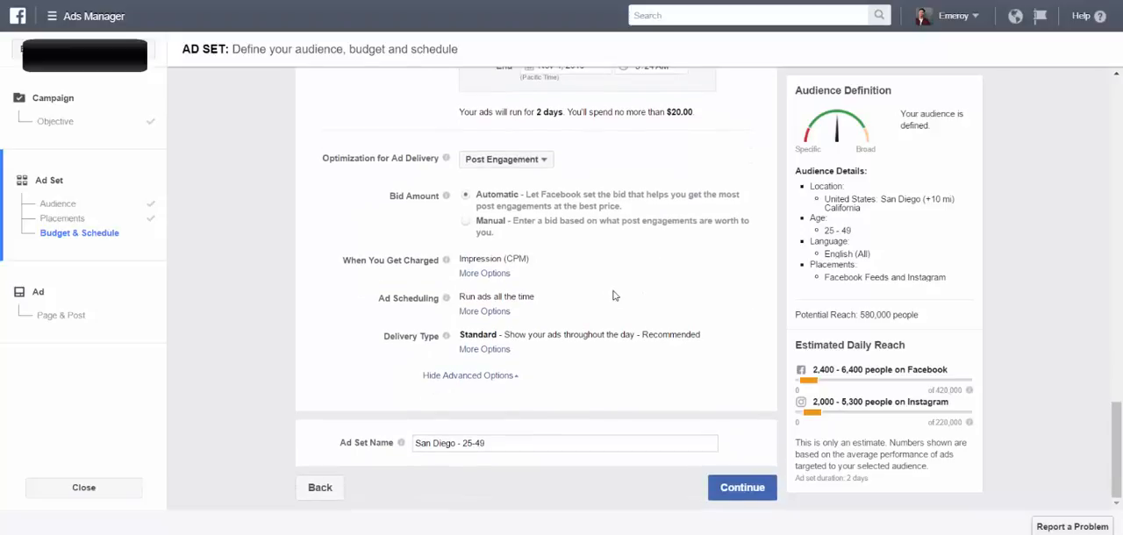
pyautogui.doubleClick(474, 442)
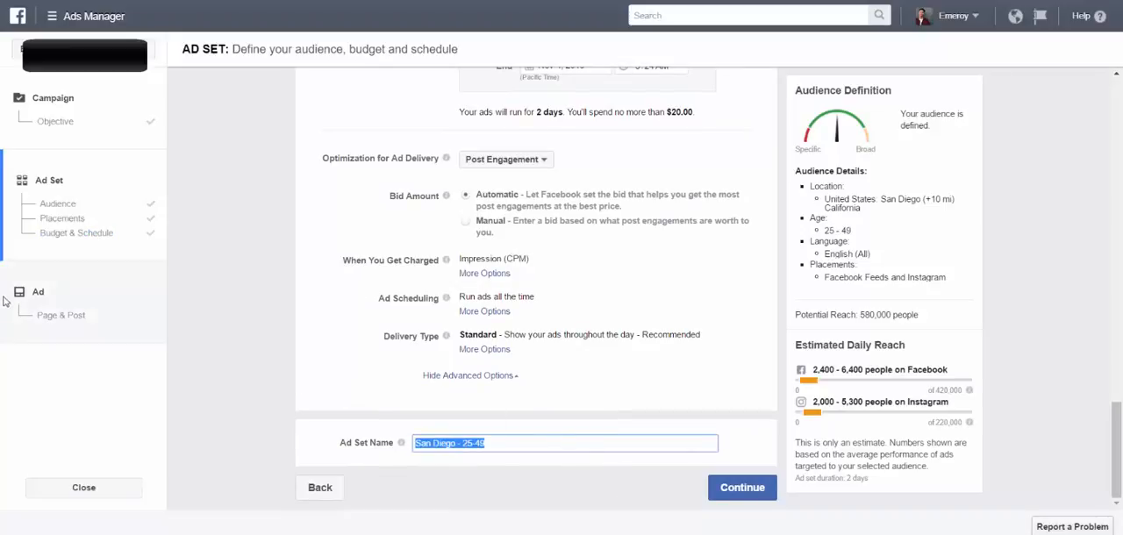
# Step: Move to the ad step and use an existing post from Emeroy Bernardo's own Page
pyautogui.click(740, 487)
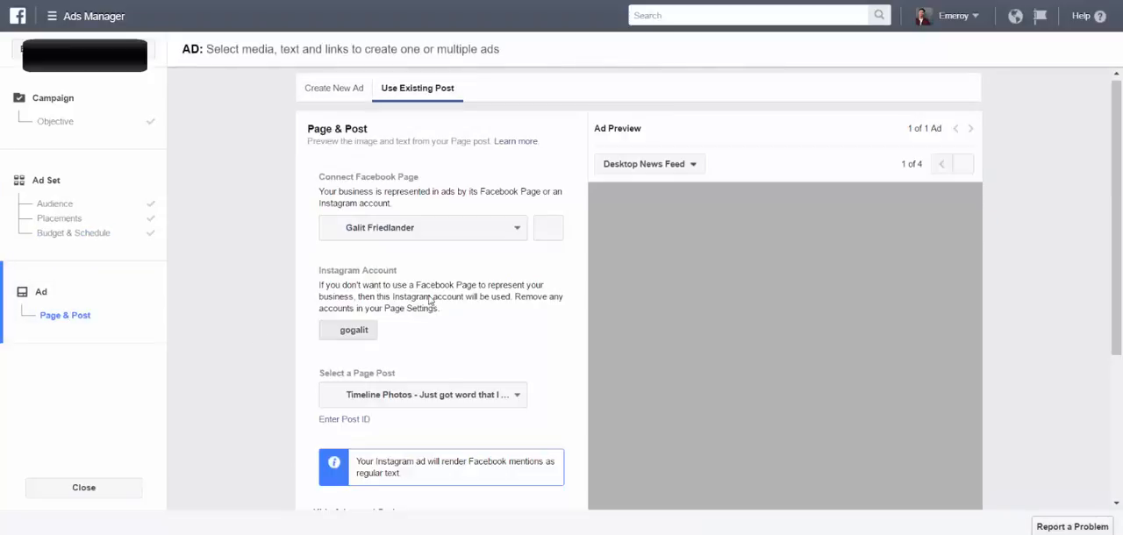
pyautogui.click(516, 182)
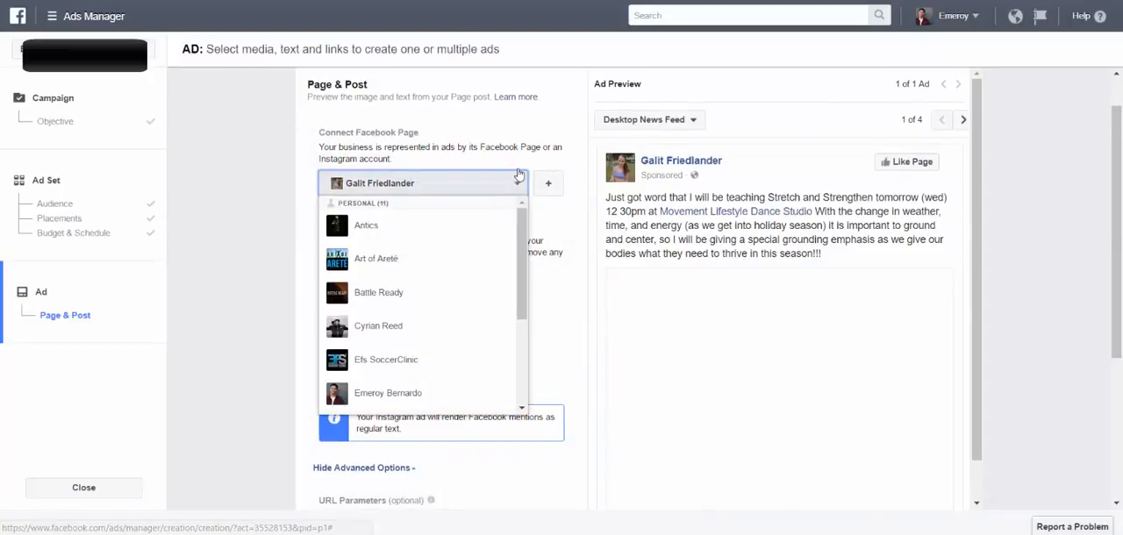
pyautogui.click(386, 393)
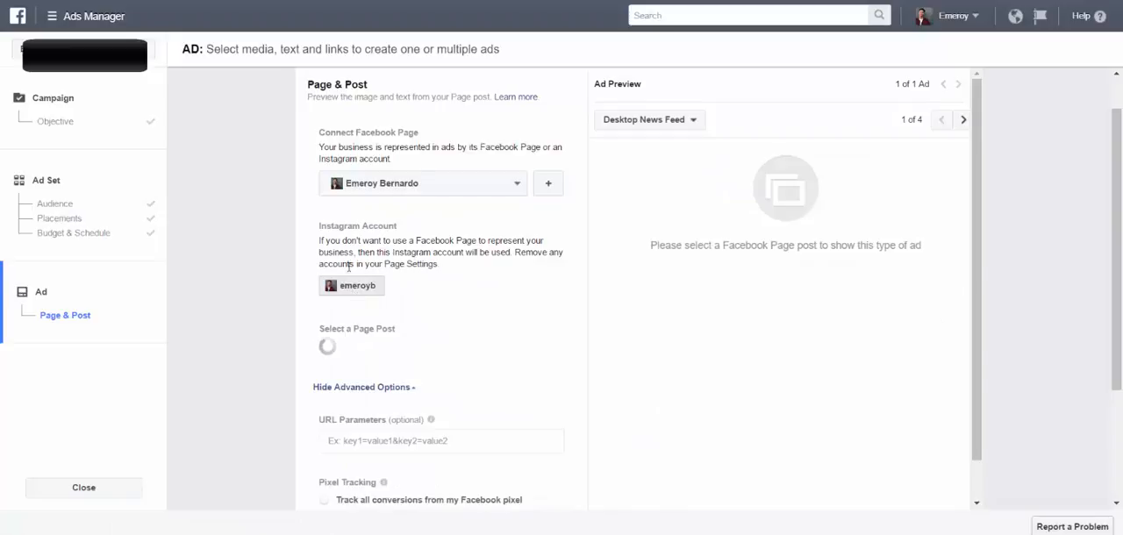
pyautogui.click(421, 351)
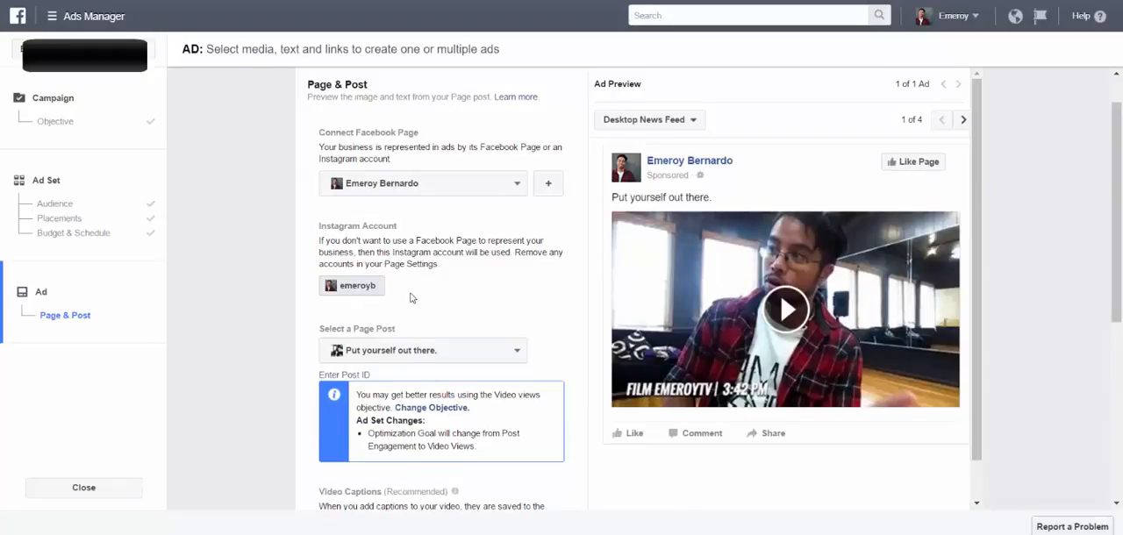
pyautogui.moveTo(368, 290)
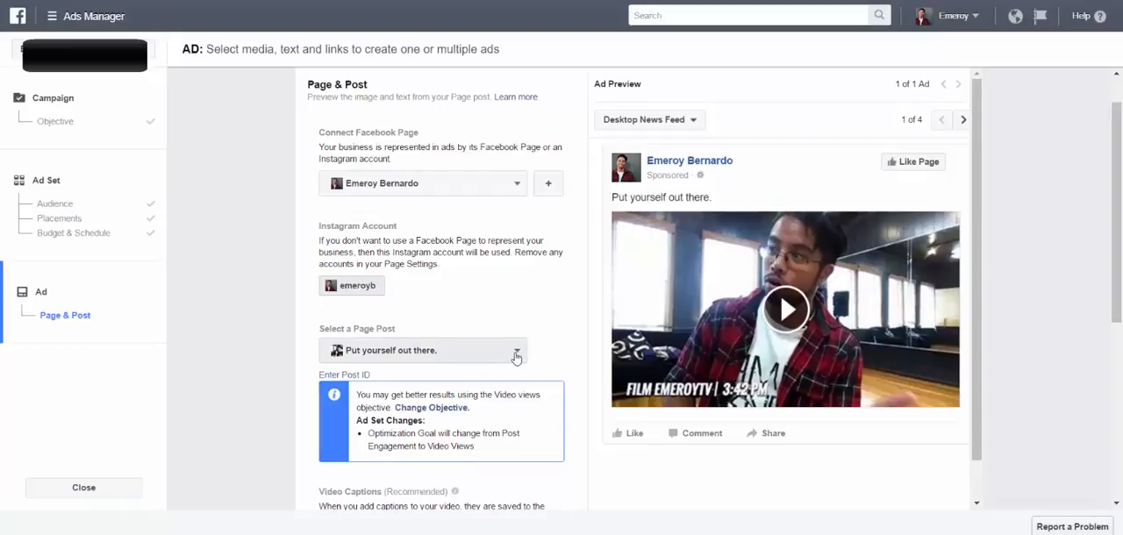
# Step: Select 'Experimenting and dancing to random songs.' as the Page post to promote
pyautogui.click(515, 351)
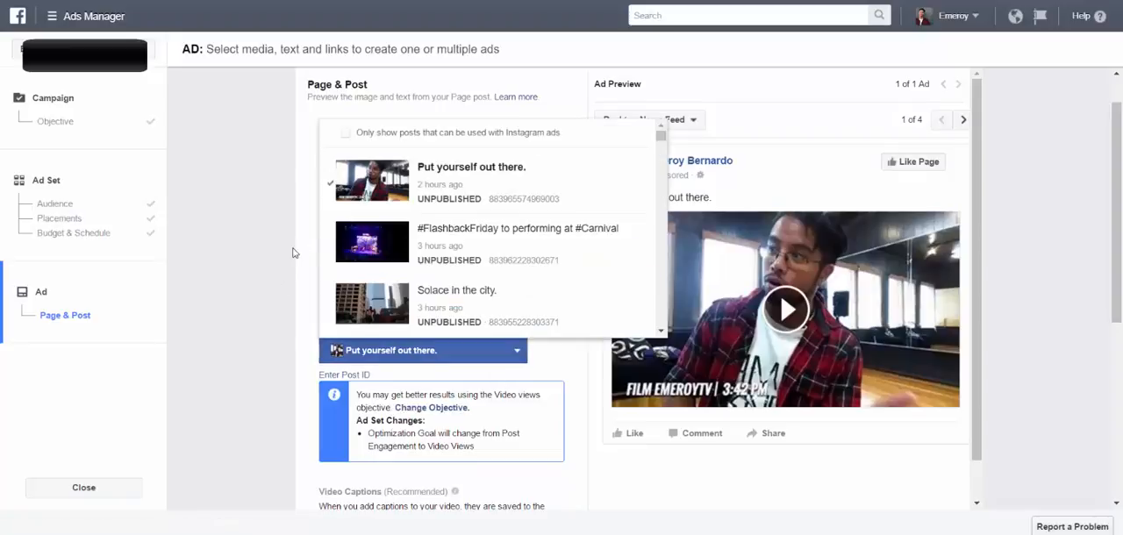
pyautogui.moveTo(660, 152)
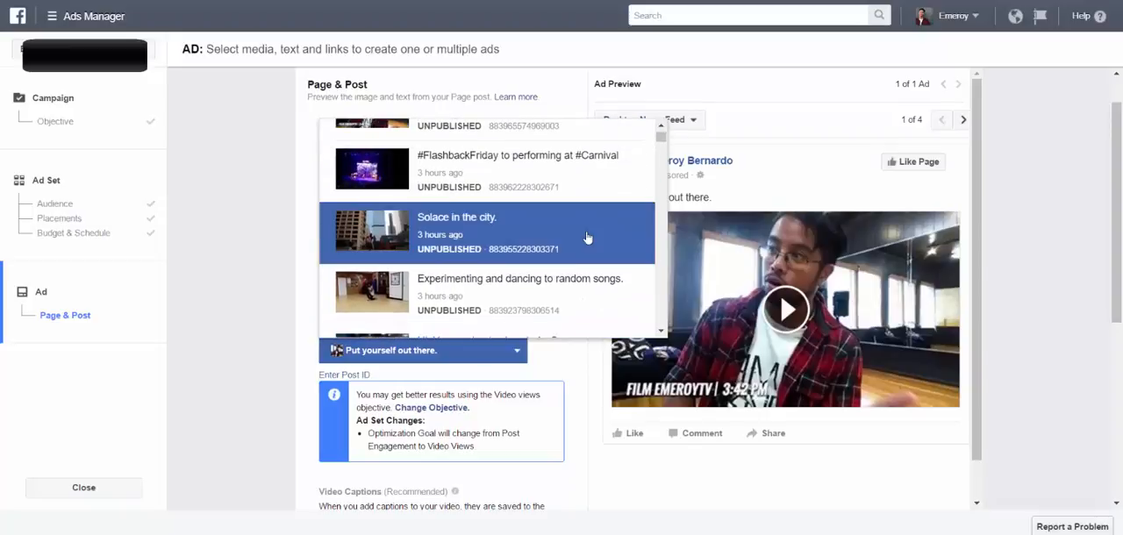
pyautogui.scroll(3)
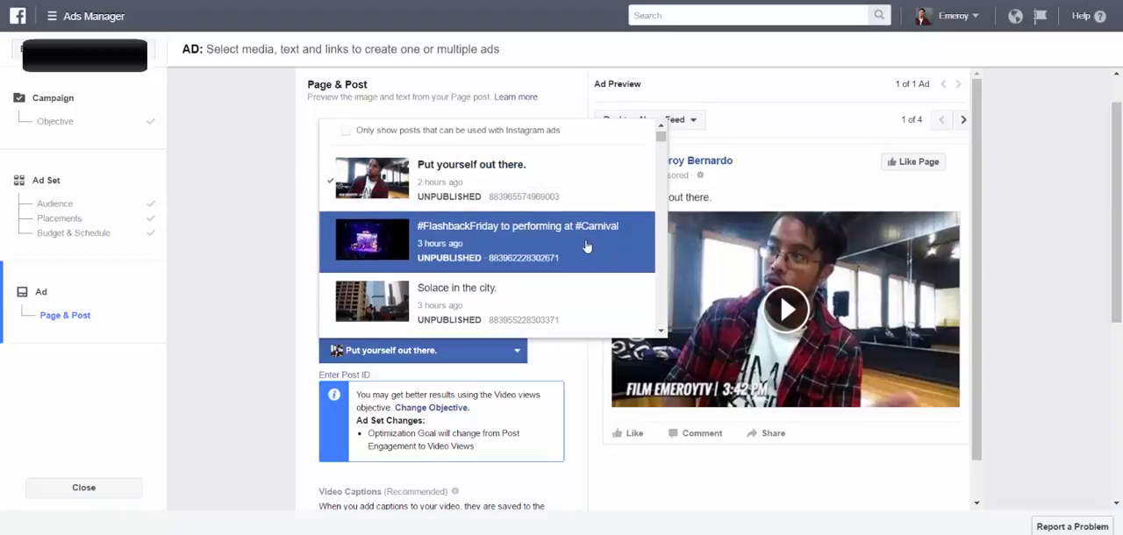
pyautogui.scroll(-3)
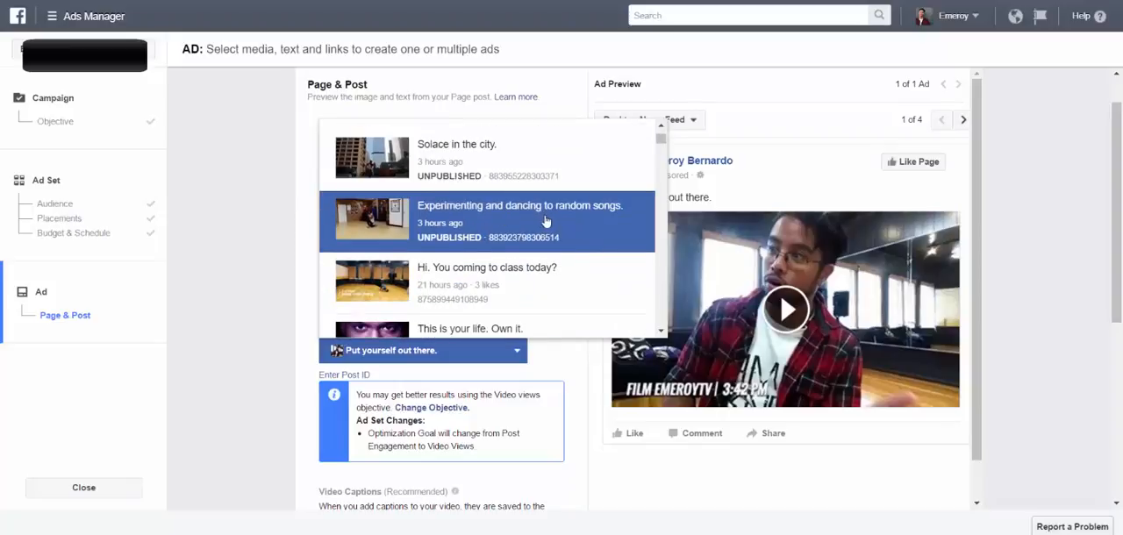
pyautogui.moveTo(558, 225)
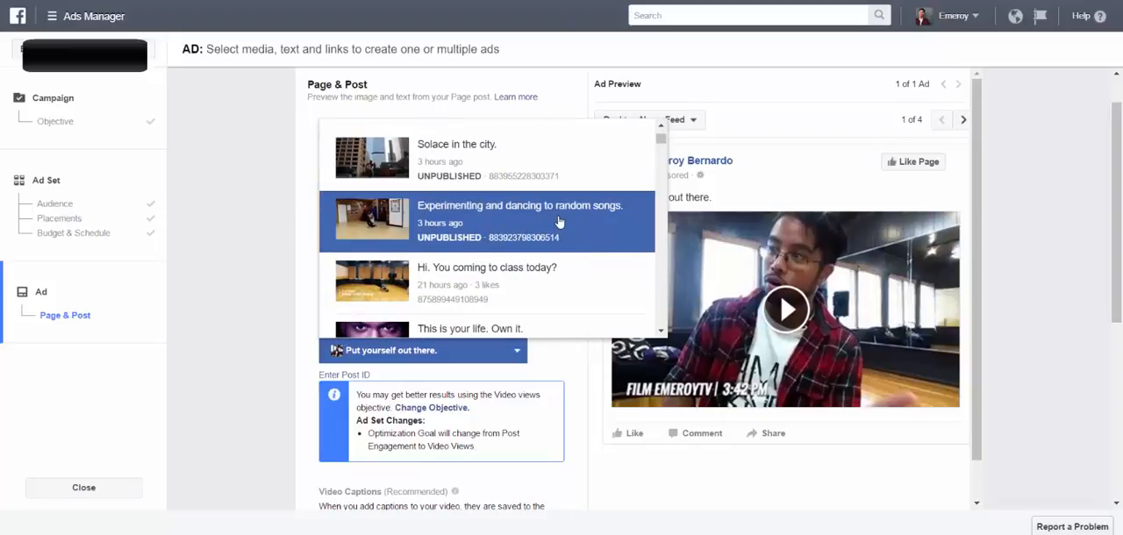
pyautogui.click(519, 220)
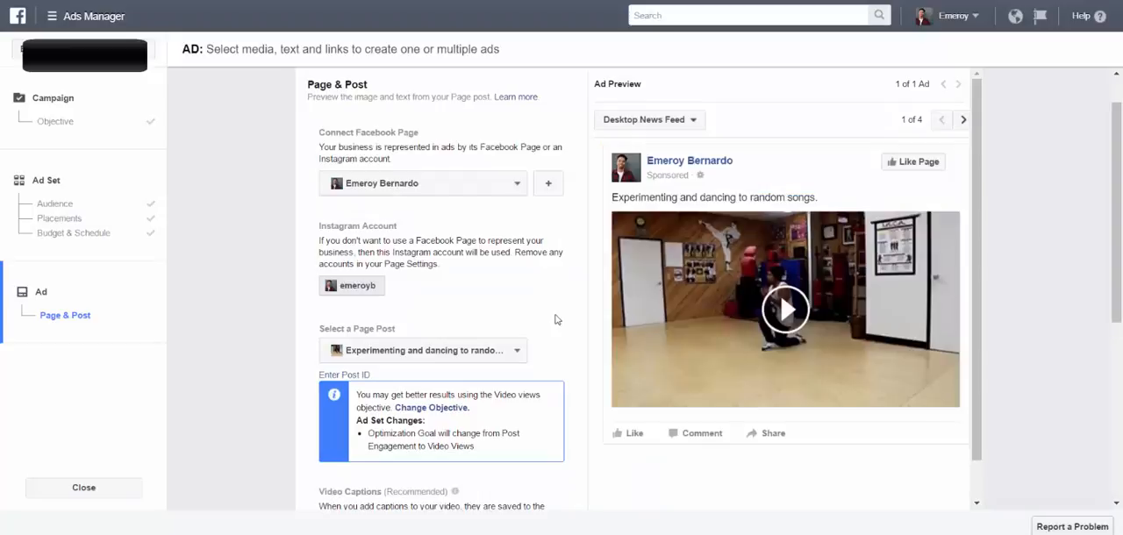
pyautogui.scroll(-3)
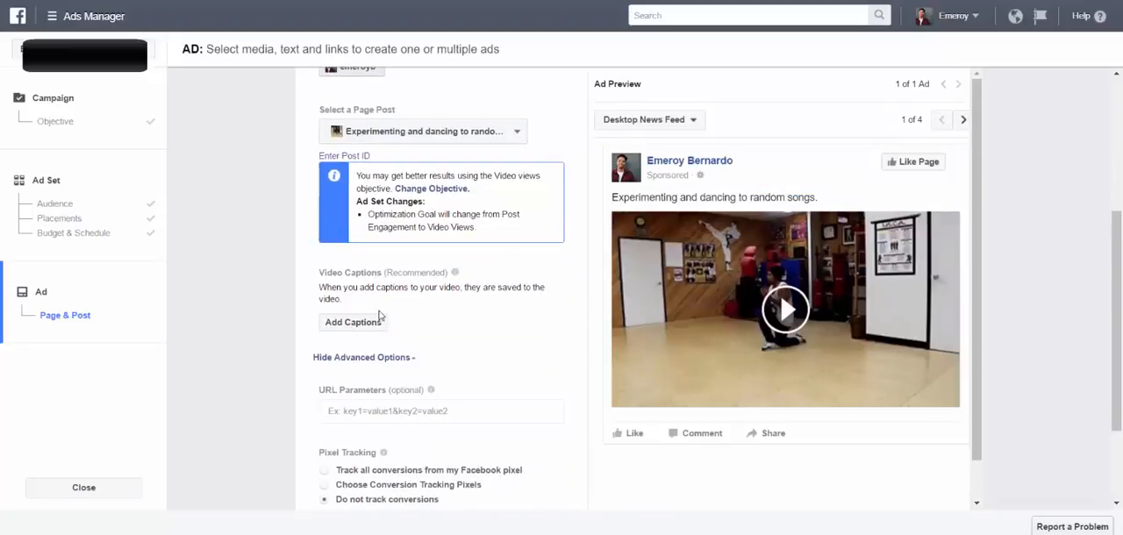
pyautogui.scroll(3)
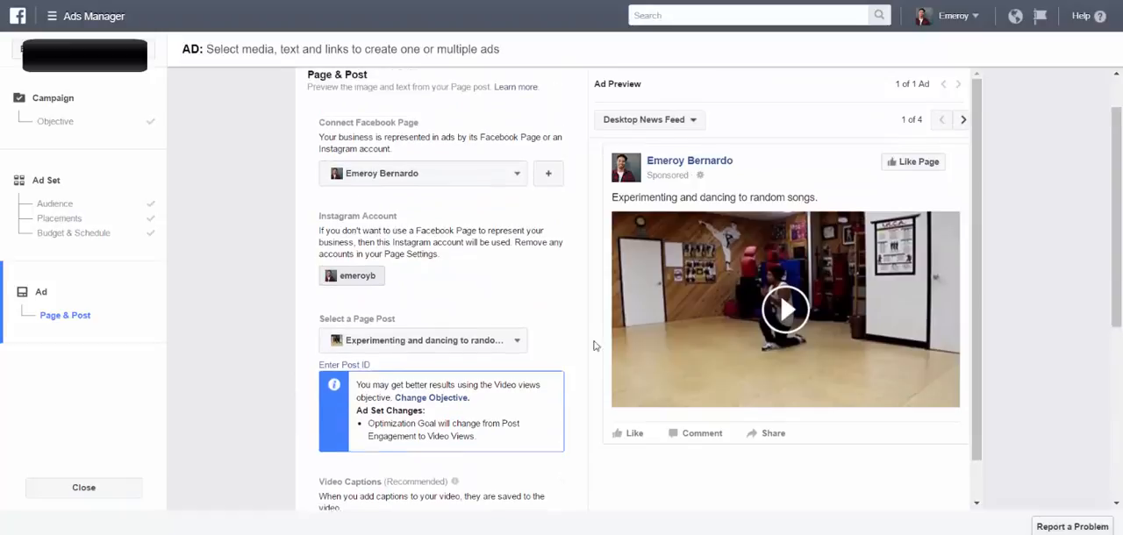
pyautogui.scroll(-3)
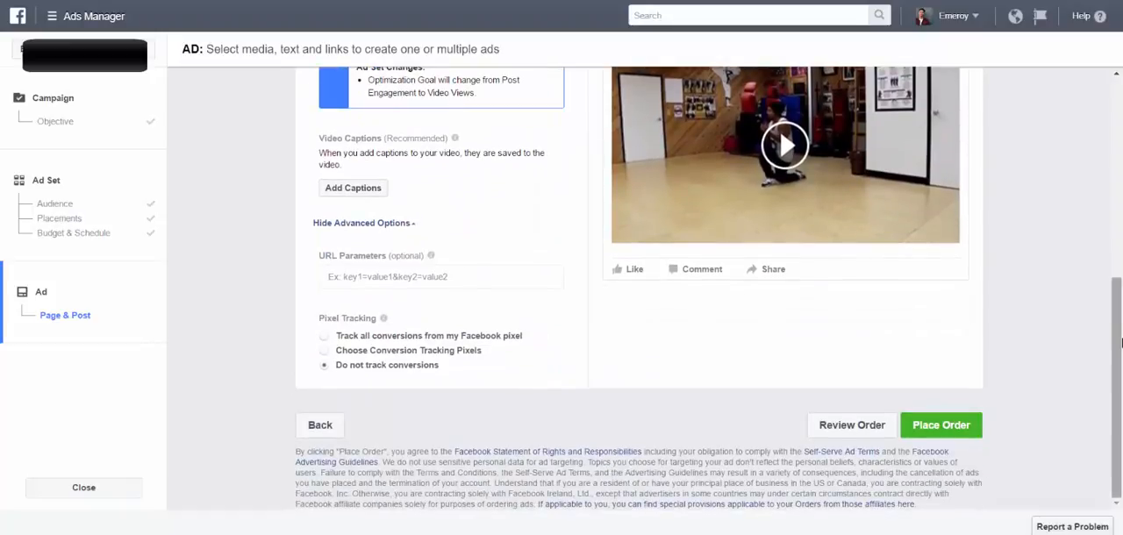
pyautogui.scroll(3)
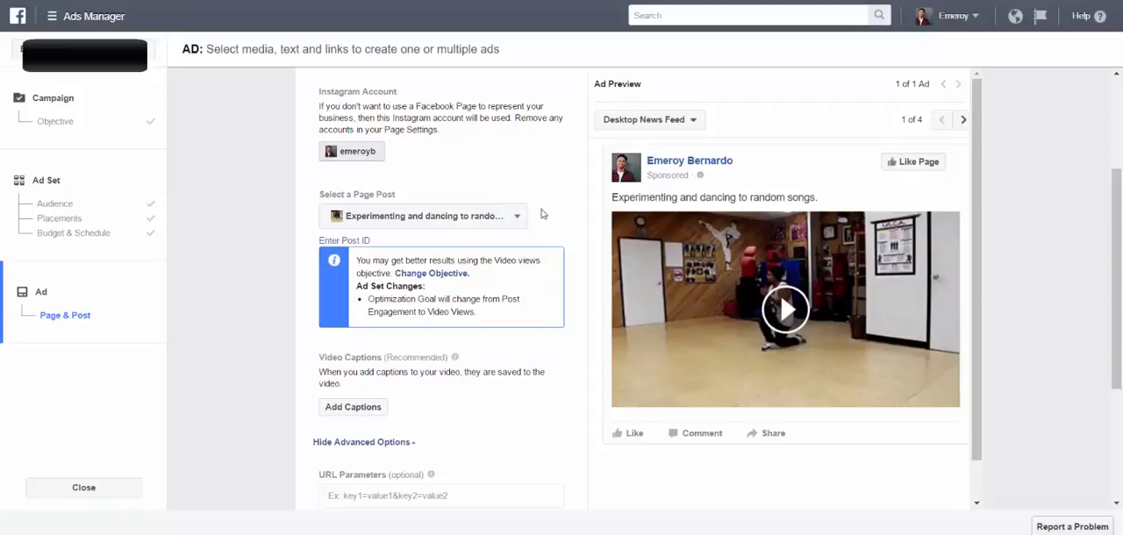
pyautogui.moveTo(577, 225)
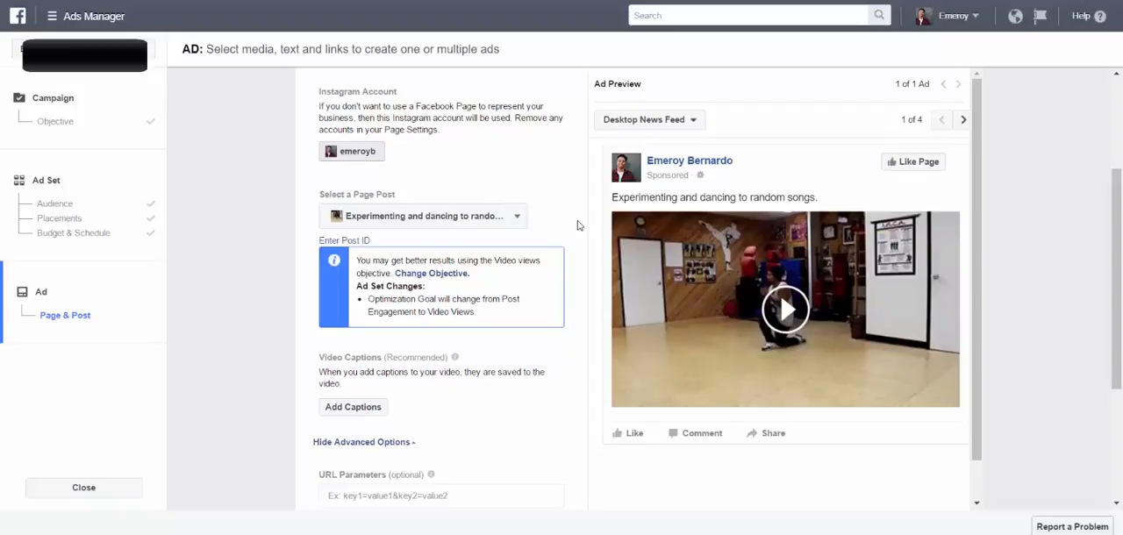
pyautogui.moveTo(105, 217)
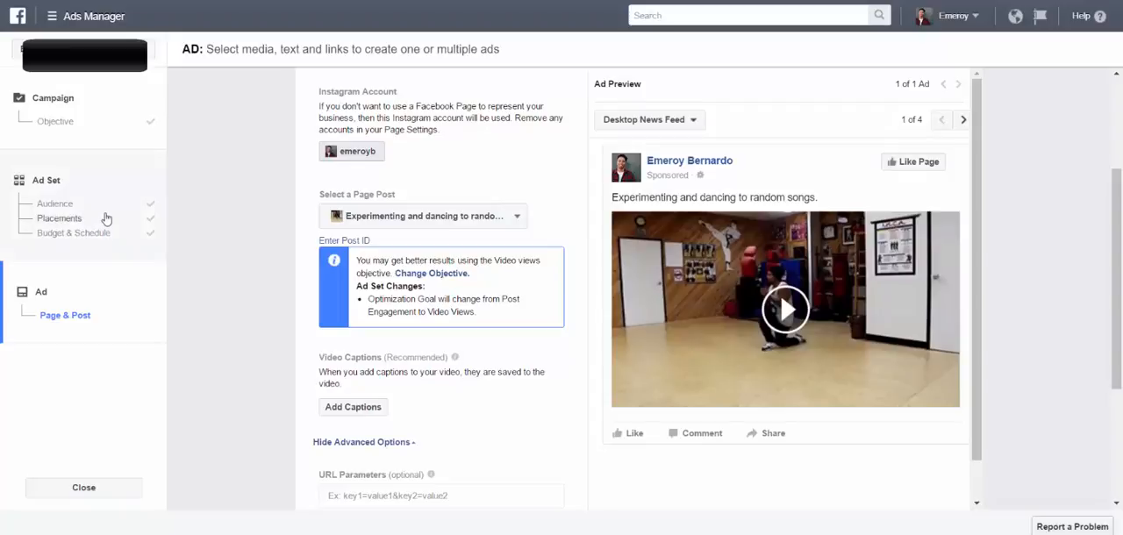
# Step: Return to placements and include Facebook Feeds, Right Column and Instagram
pyautogui.click(60, 218)
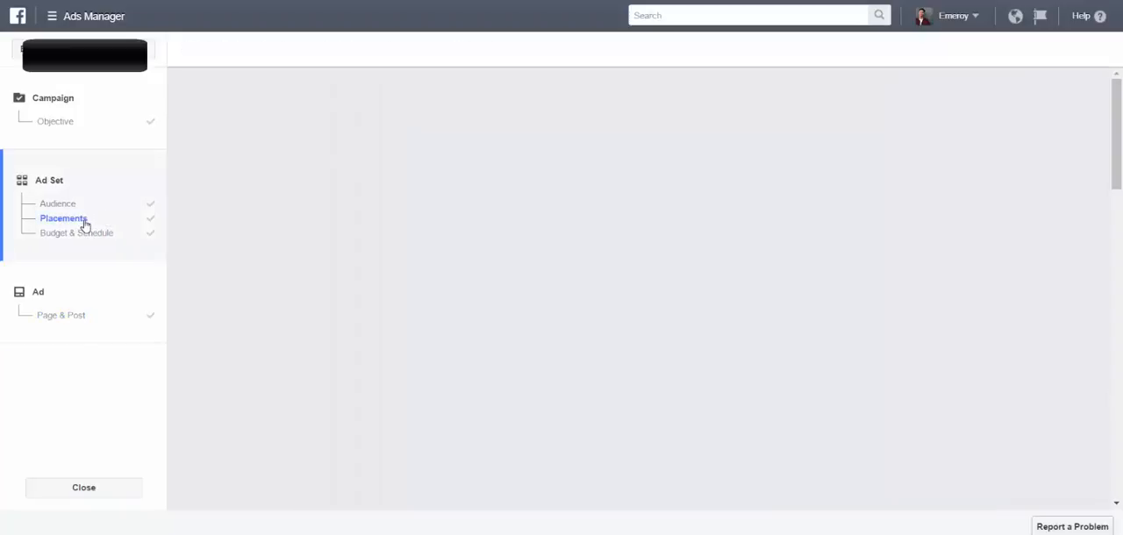
pyautogui.click(63, 218)
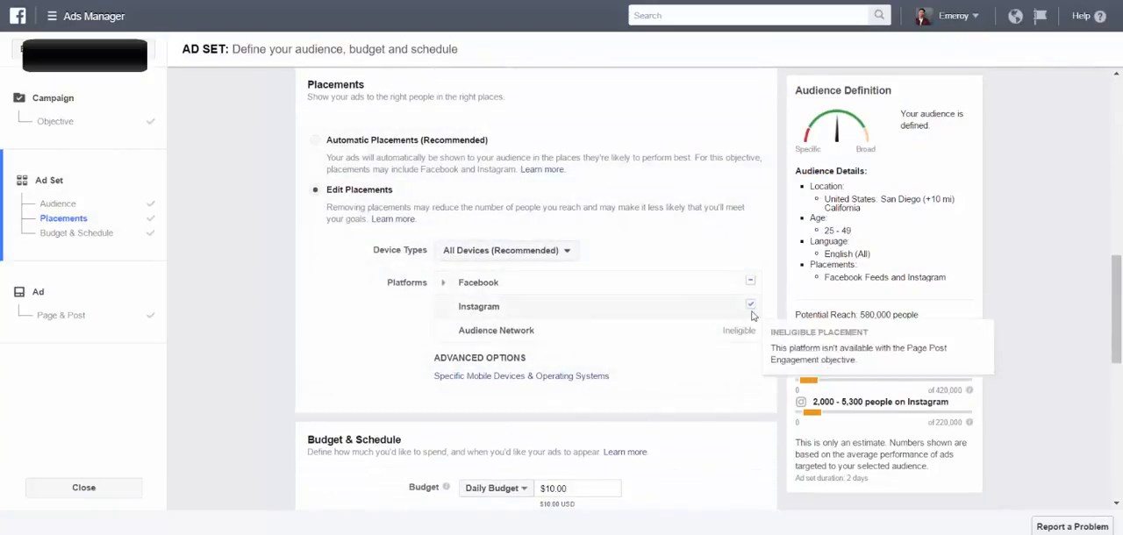
pyautogui.click(751, 280)
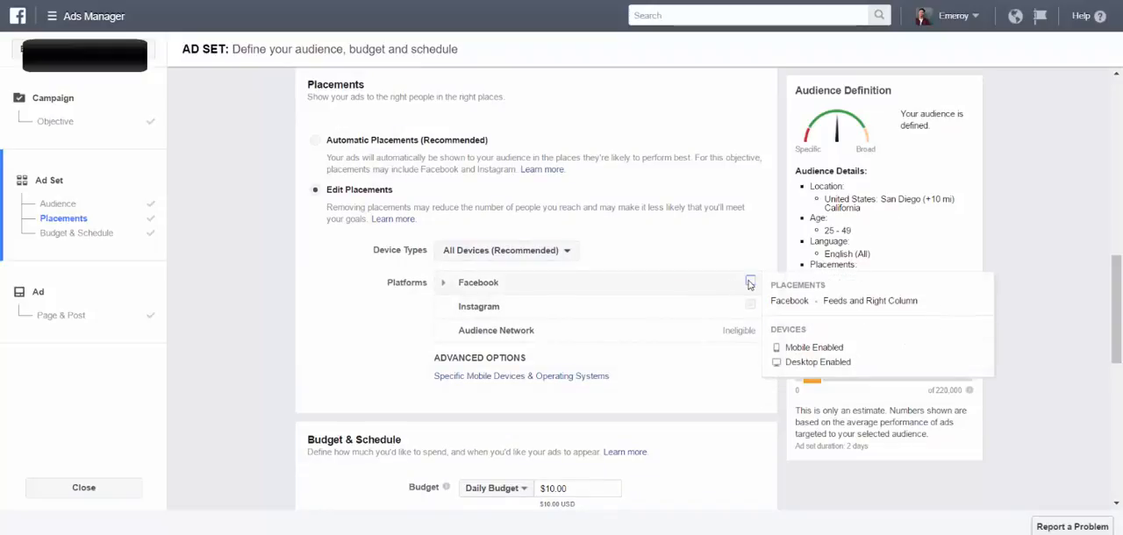
pyautogui.click(751, 304)
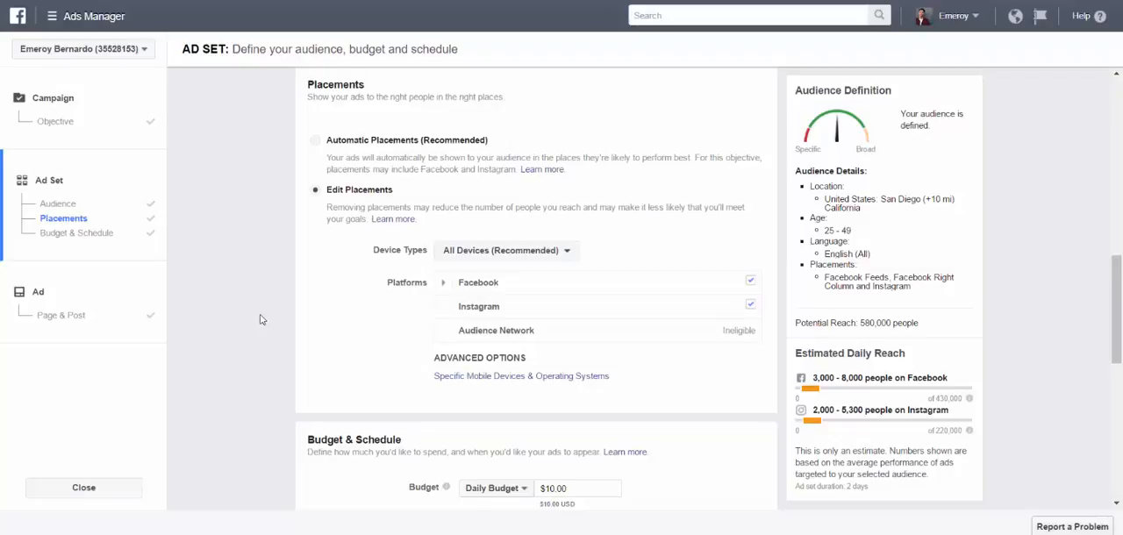
pyautogui.moveTo(855, 403)
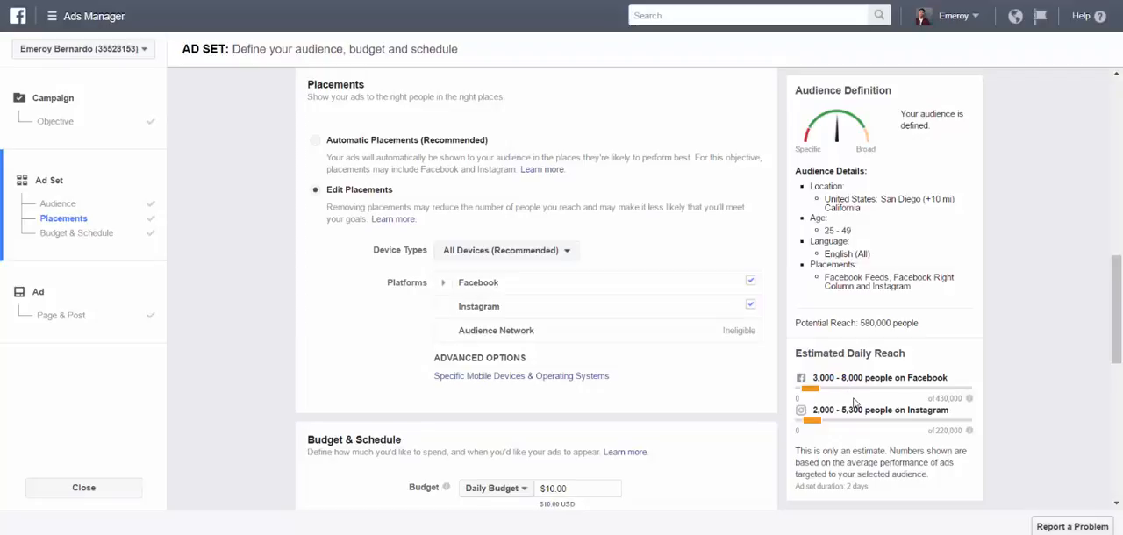
pyautogui.moveTo(939, 375)
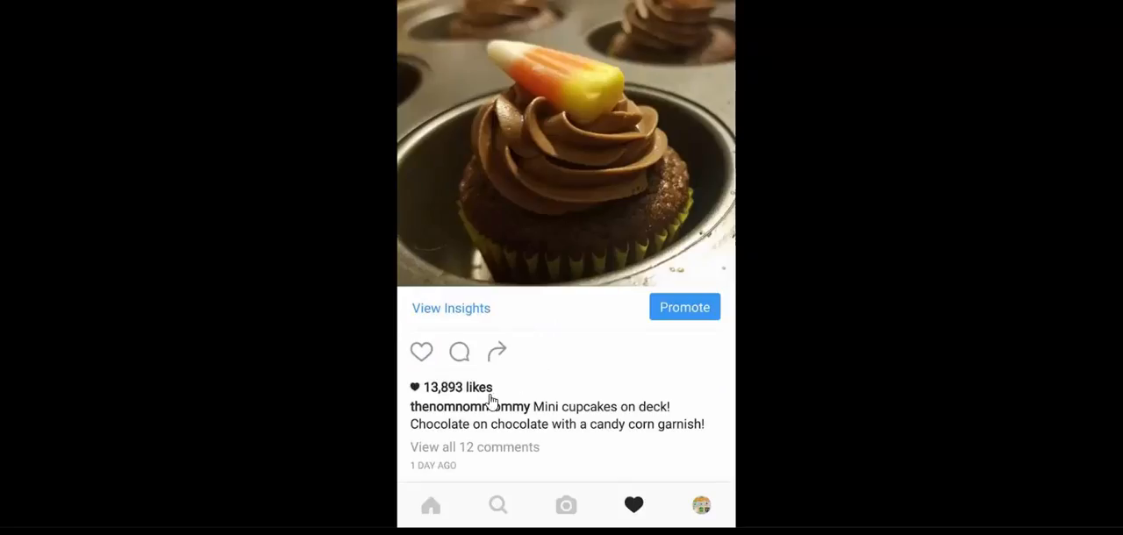
pyautogui.moveTo(453, 397)
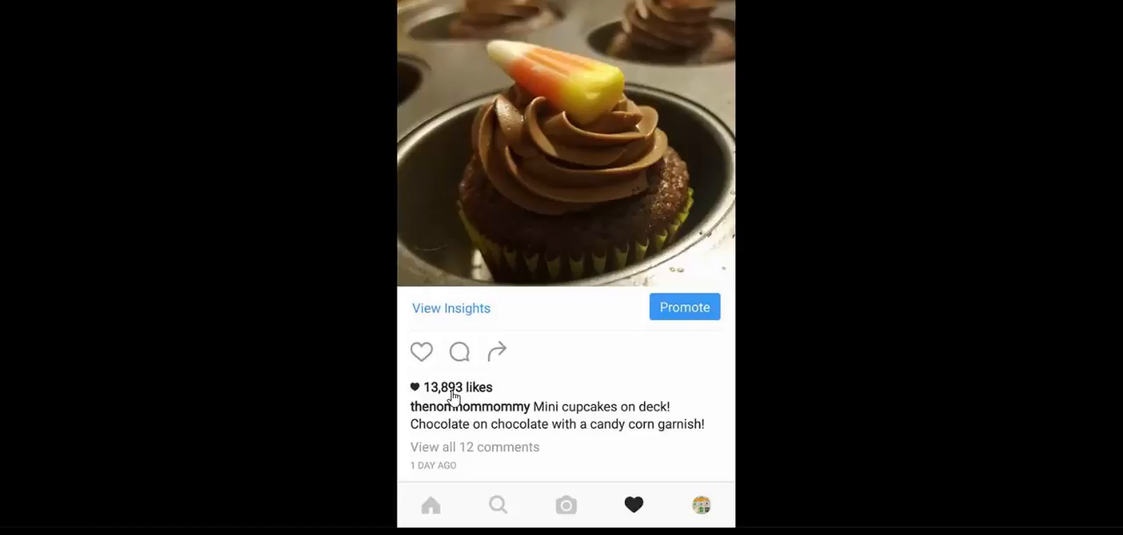